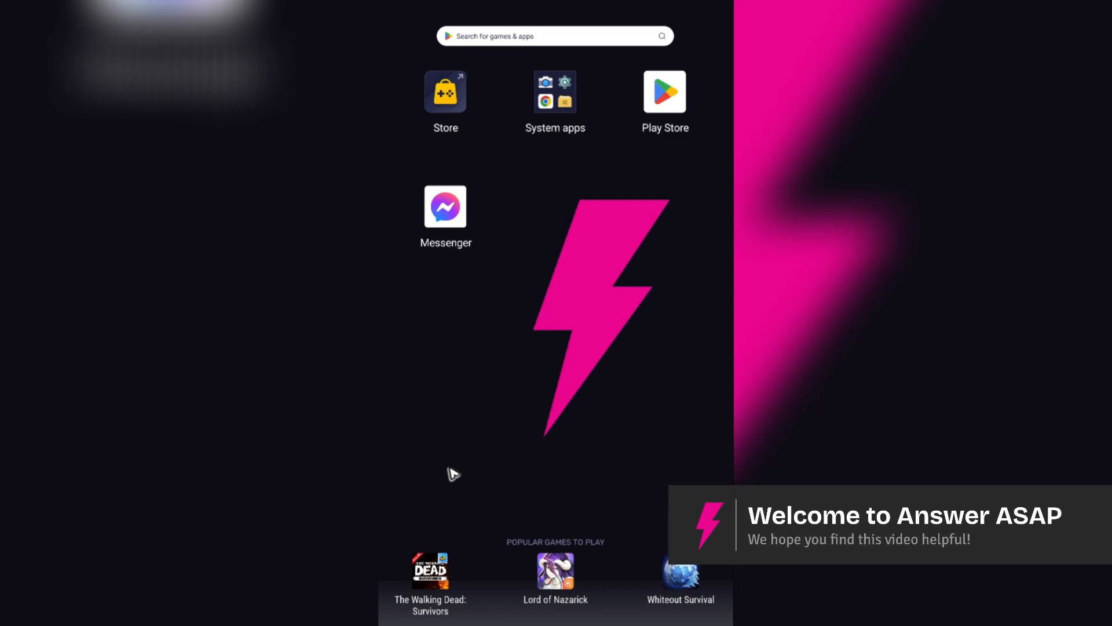
mouse_move(446, 463)
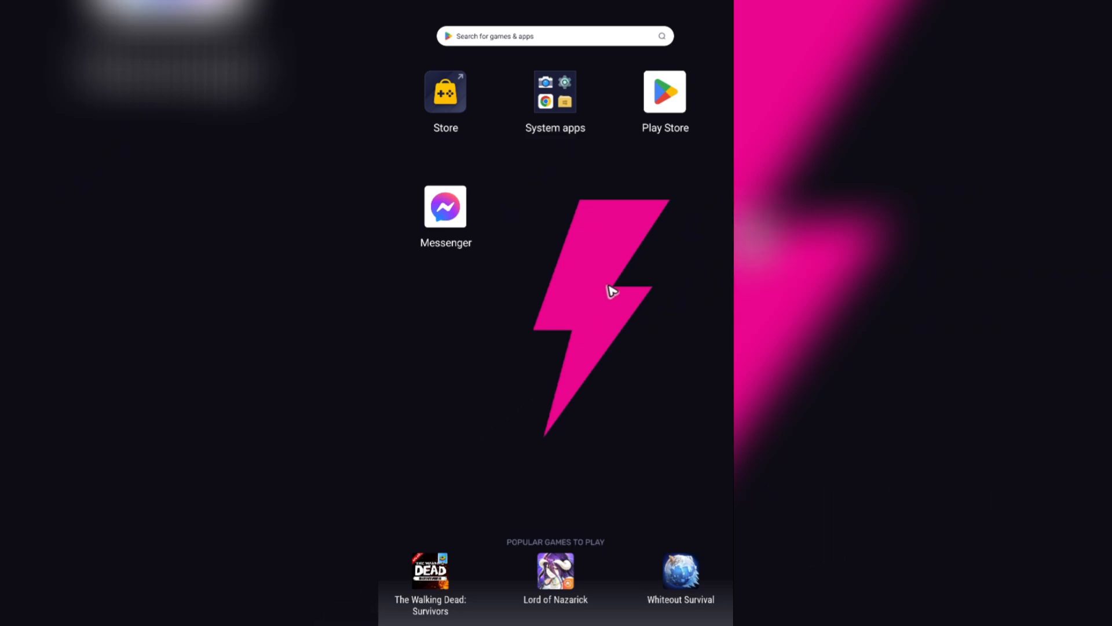
Launch the Google Play Store from the home screen
left_click(665, 92)
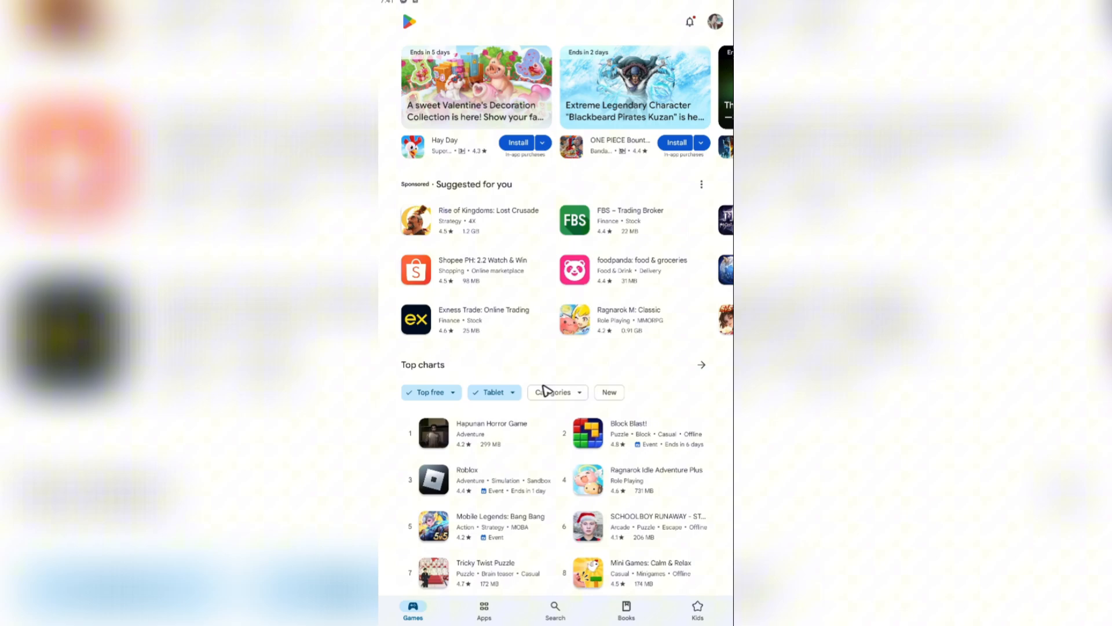
mouse_move(535, 390)
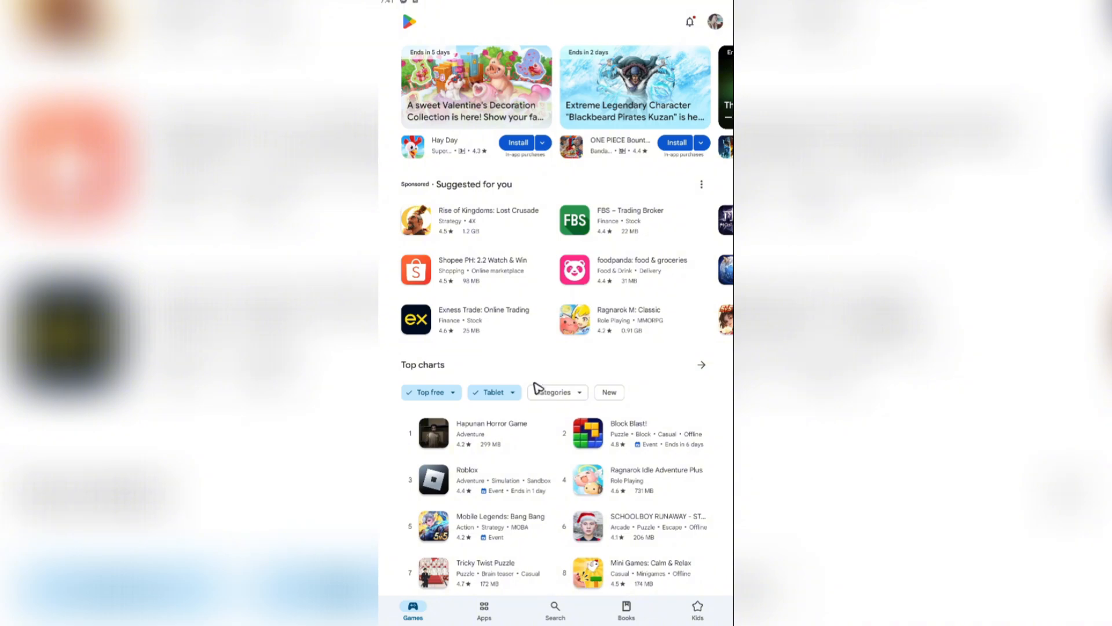
Search Play Store for 'fitbi' and install the Fitbit app by Fitbit LLC
left_click(550, 609)
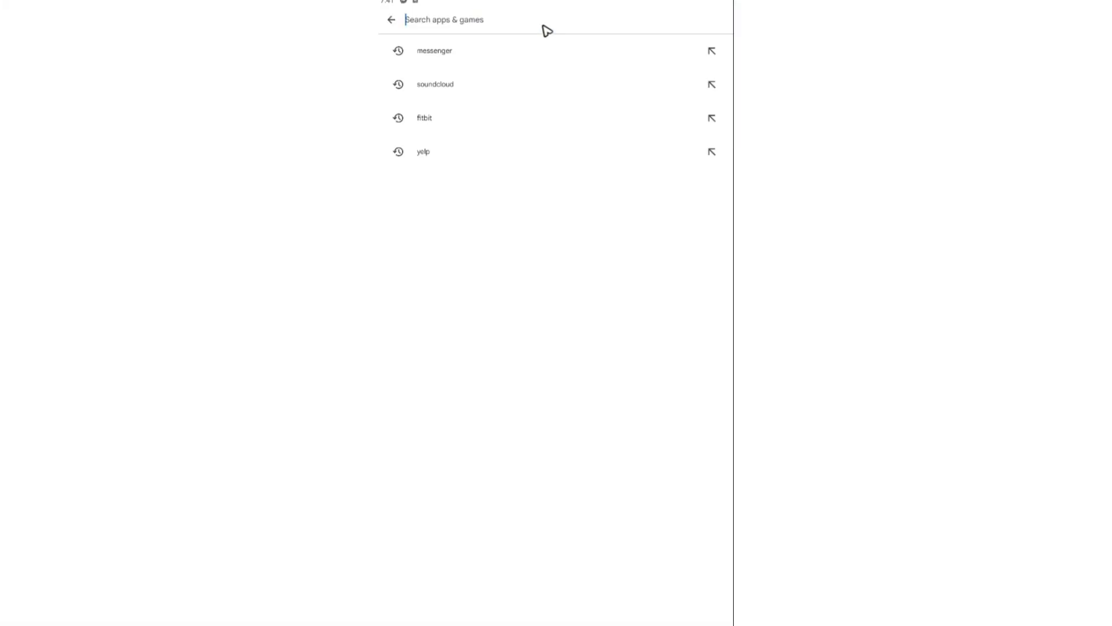
type("fitbit")
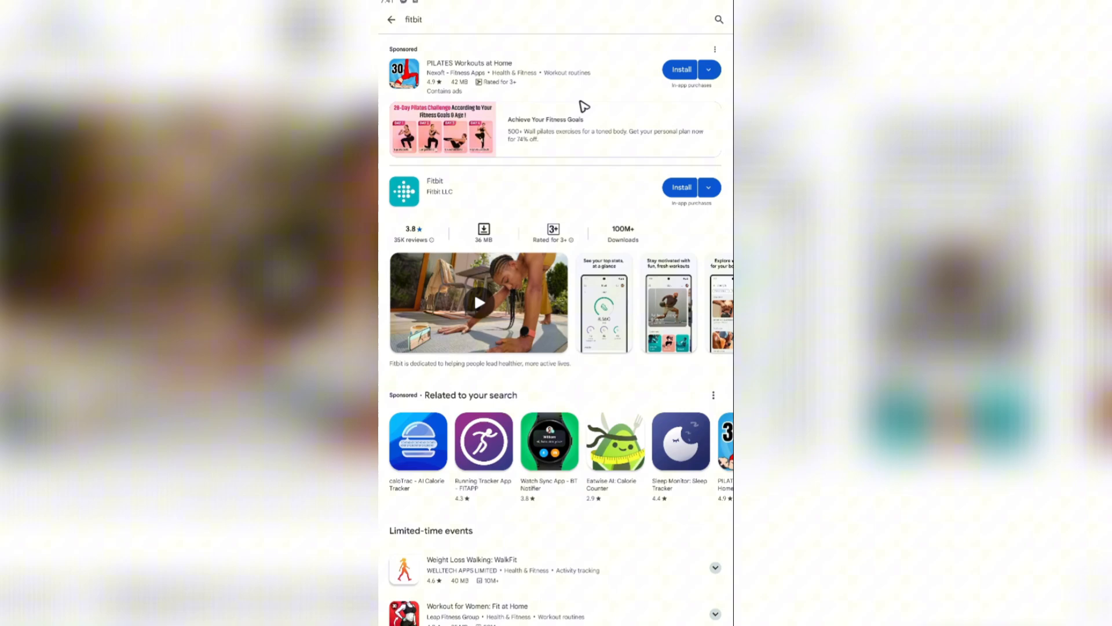
mouse_move(428, 209)
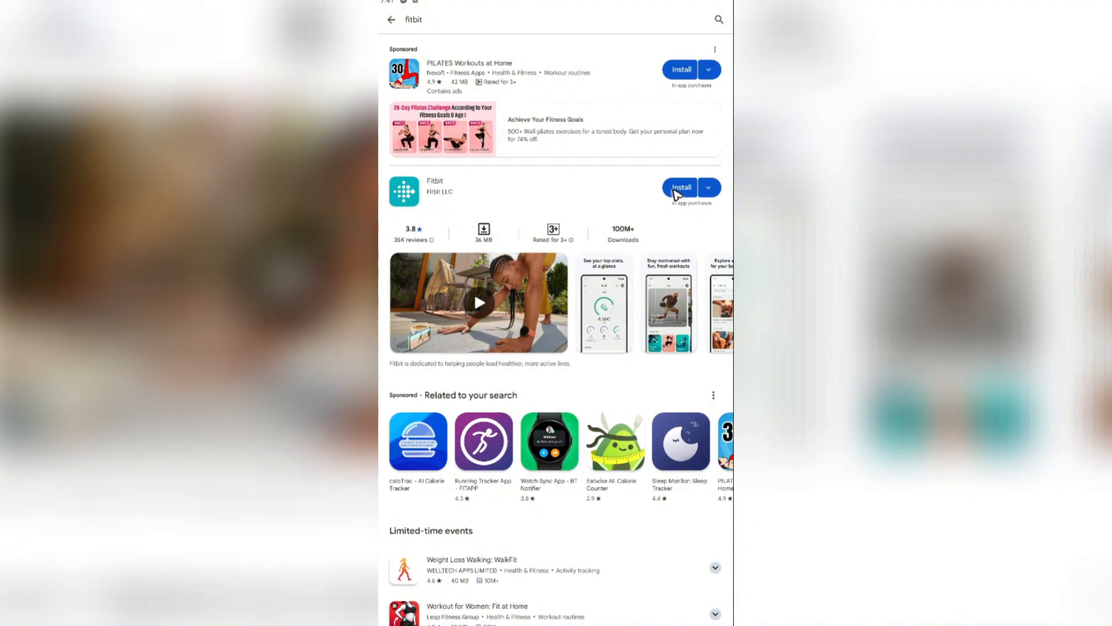
left_click(682, 187)
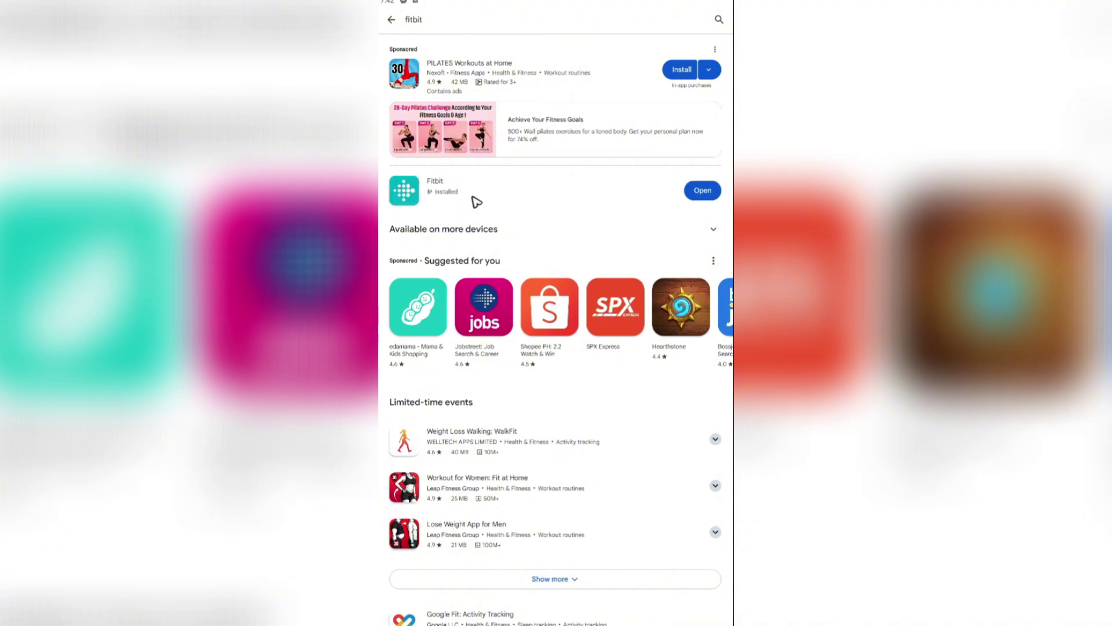
Launch Fitbit, choose Sign in with Google and expand the account choices
left_click(702, 190)
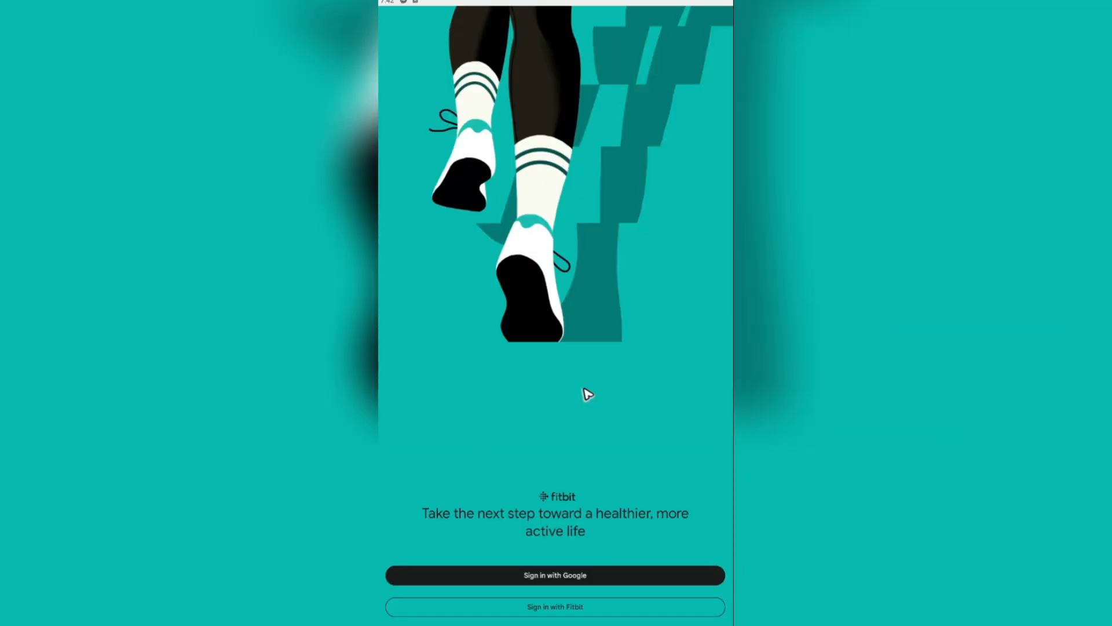
mouse_move(531, 332)
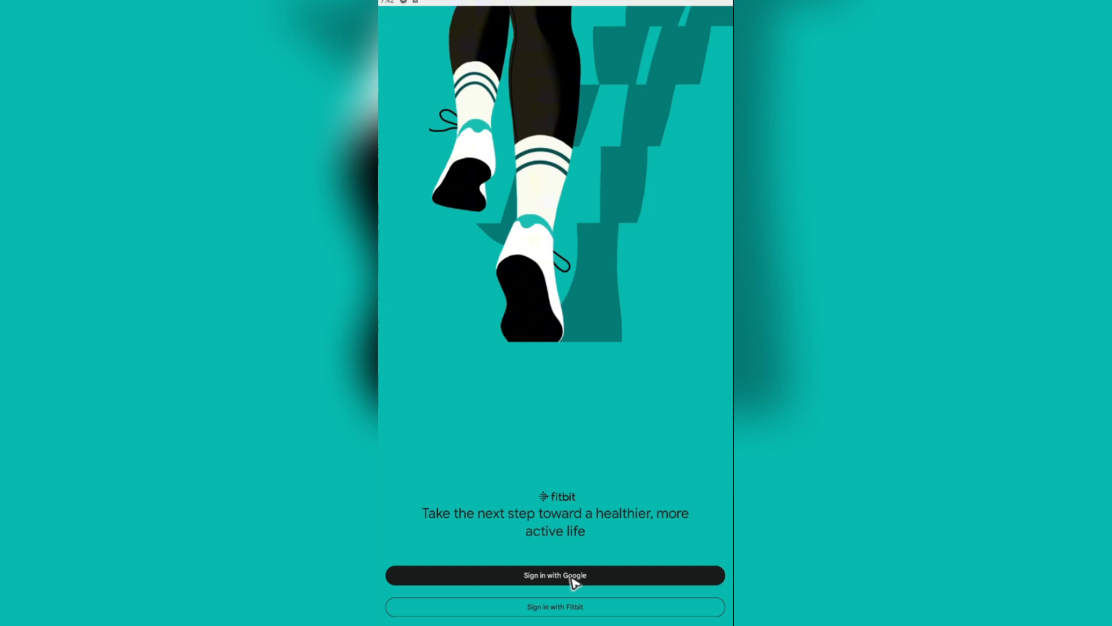
mouse_move(564, 617)
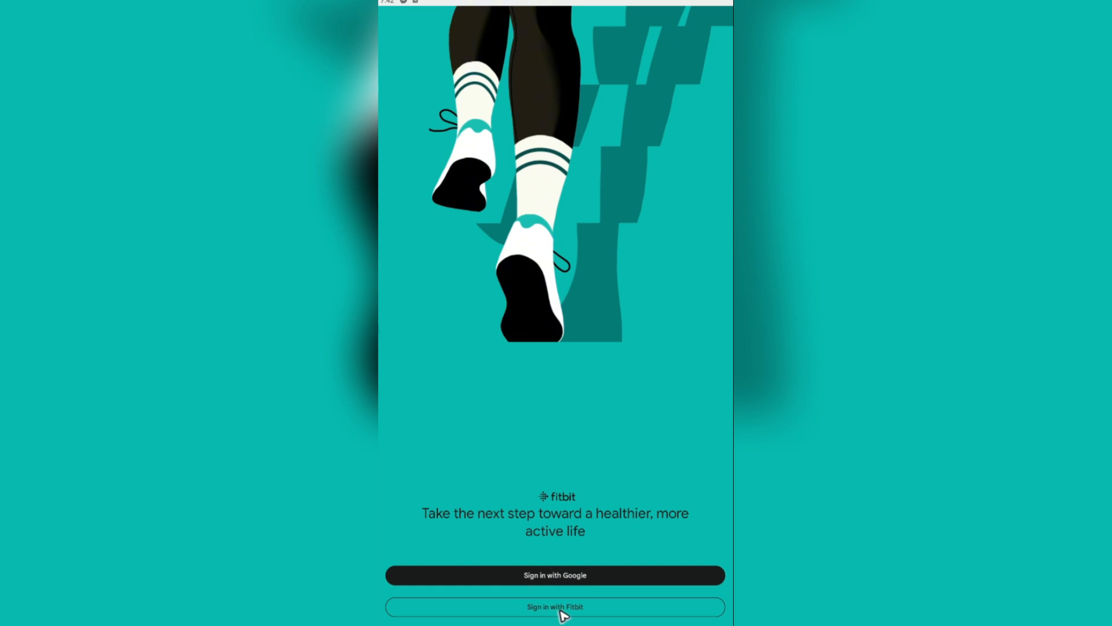
mouse_move(603, 612)
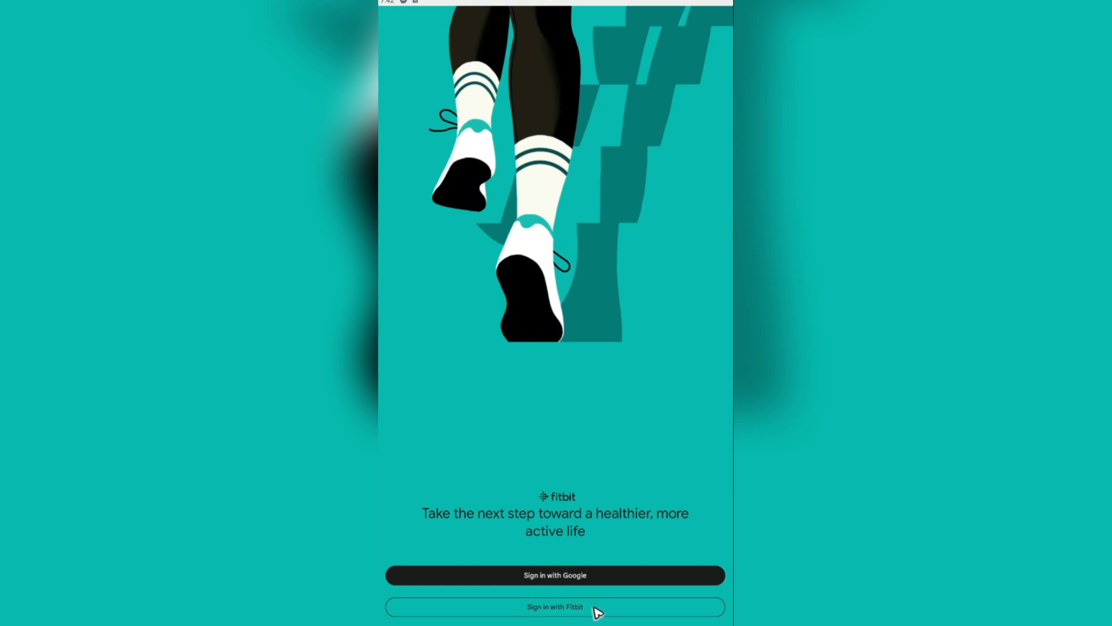
mouse_move(609, 613)
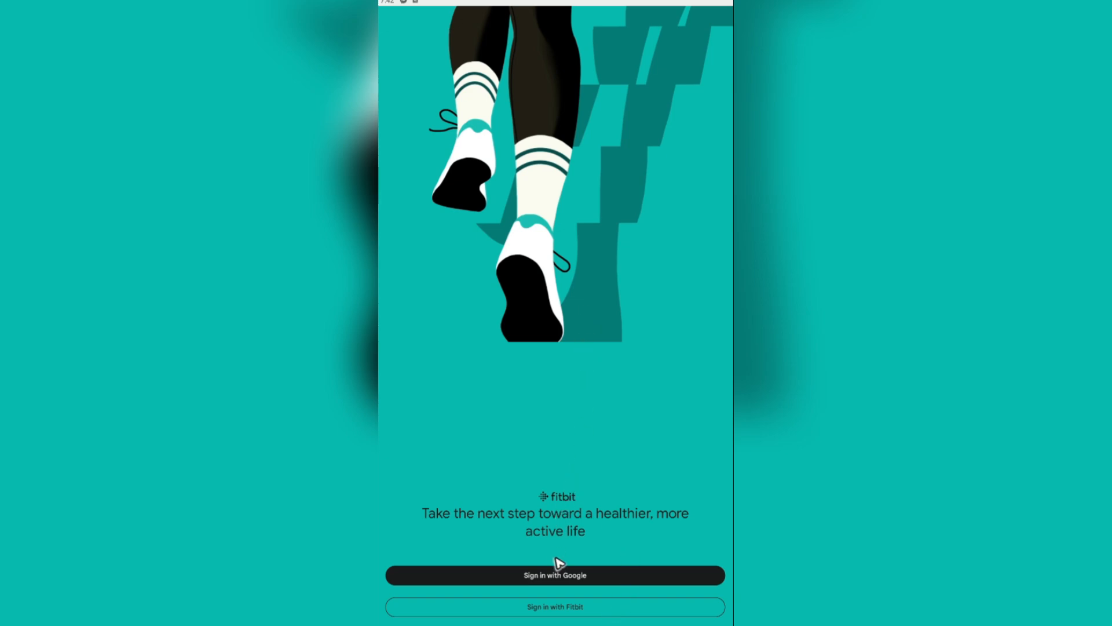
left_click(555, 575)
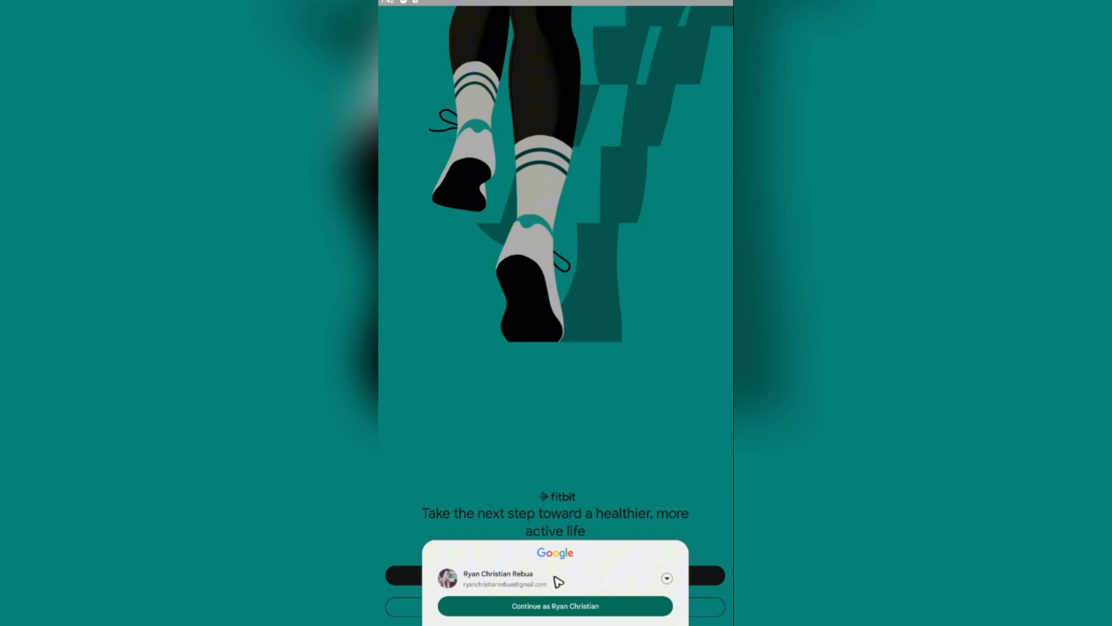
left_click(667, 578)
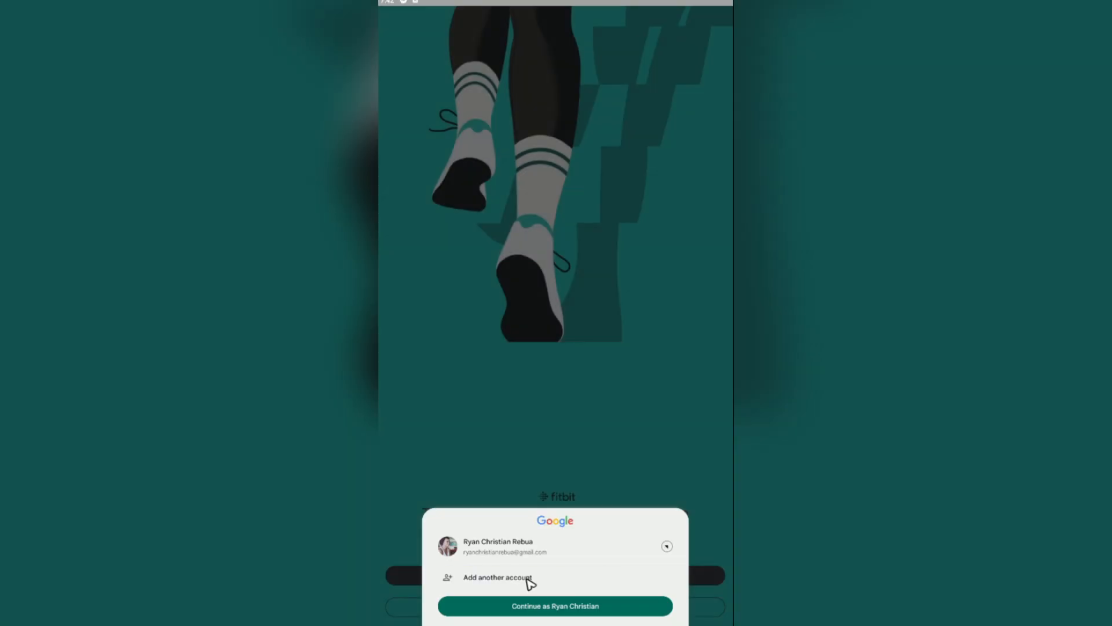
Add another Google account with email and password, verify by texted code and agree to the terms
left_click(494, 578)
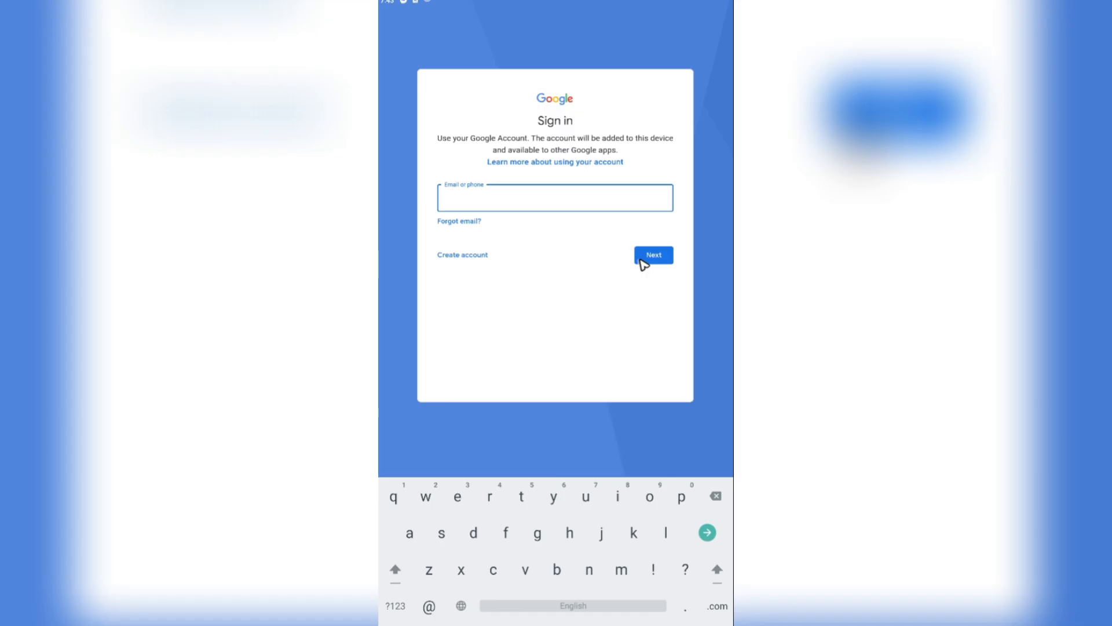
left_click(653, 254)
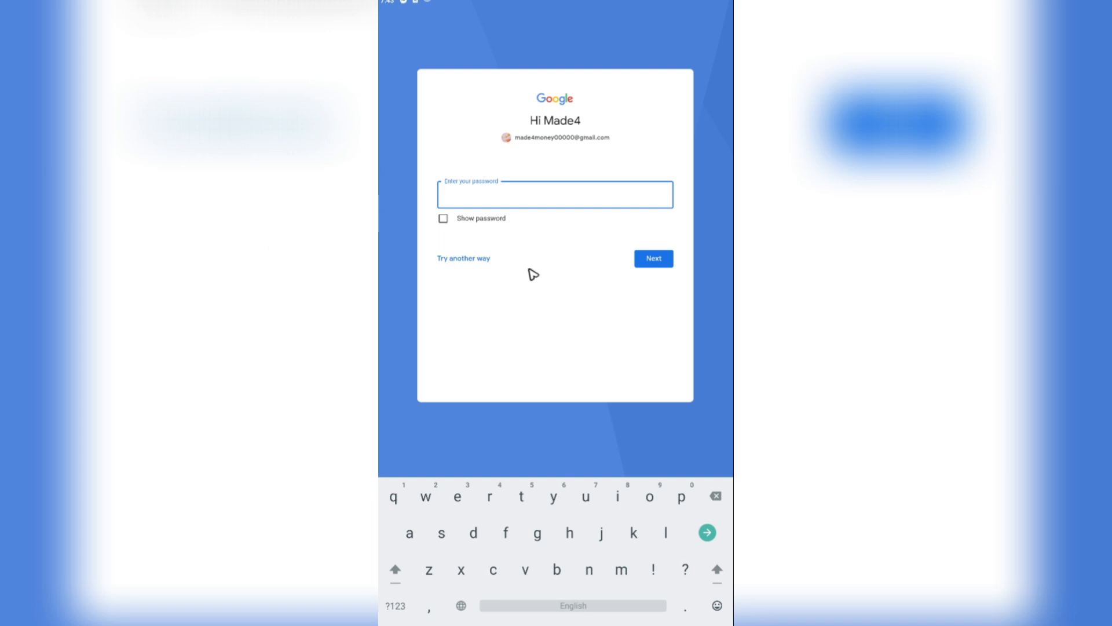
left_click(463, 258)
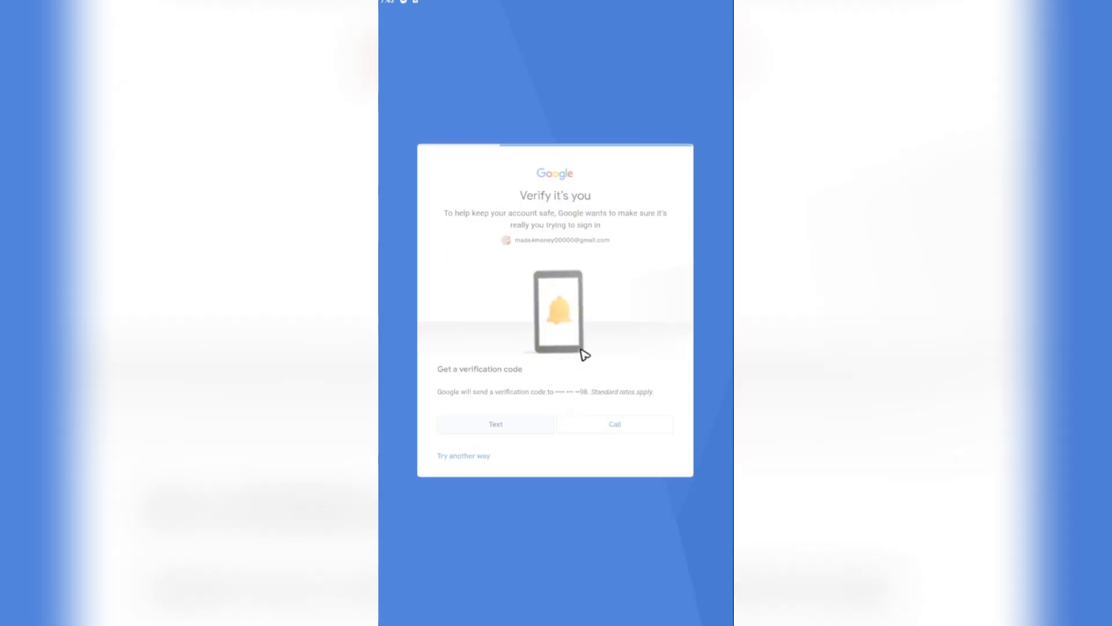
left_click(496, 424)
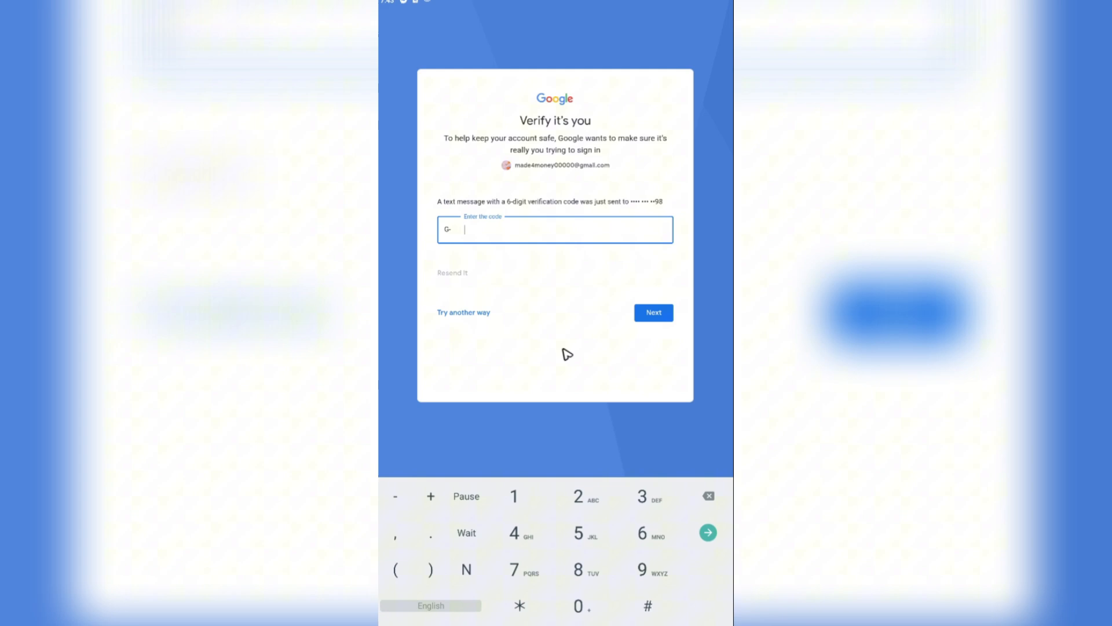
left_click(653, 313)
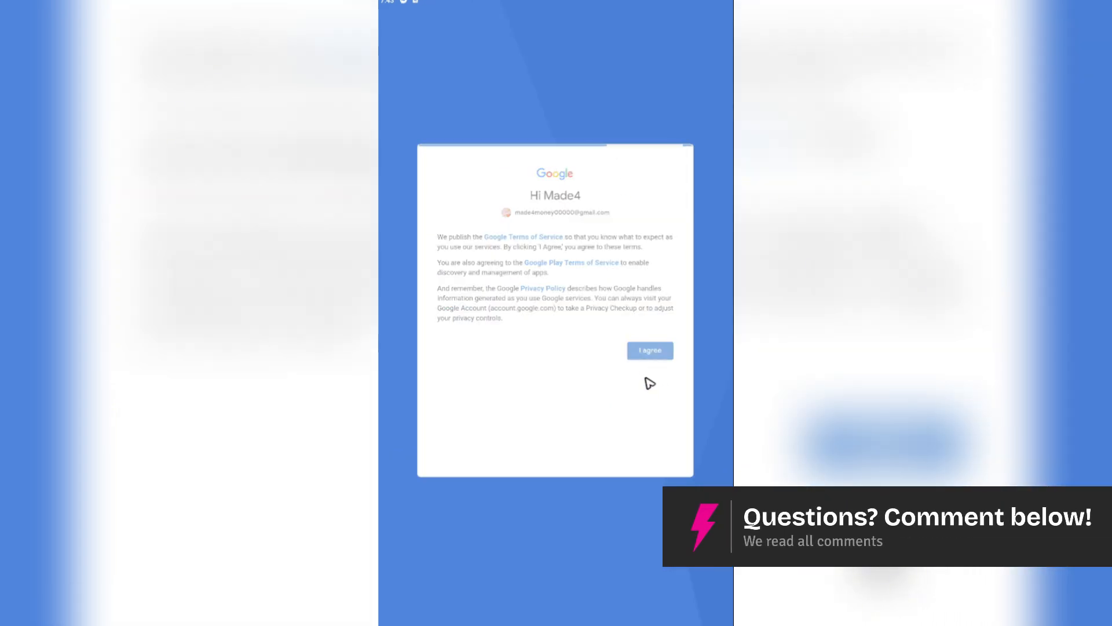
left_click(650, 350)
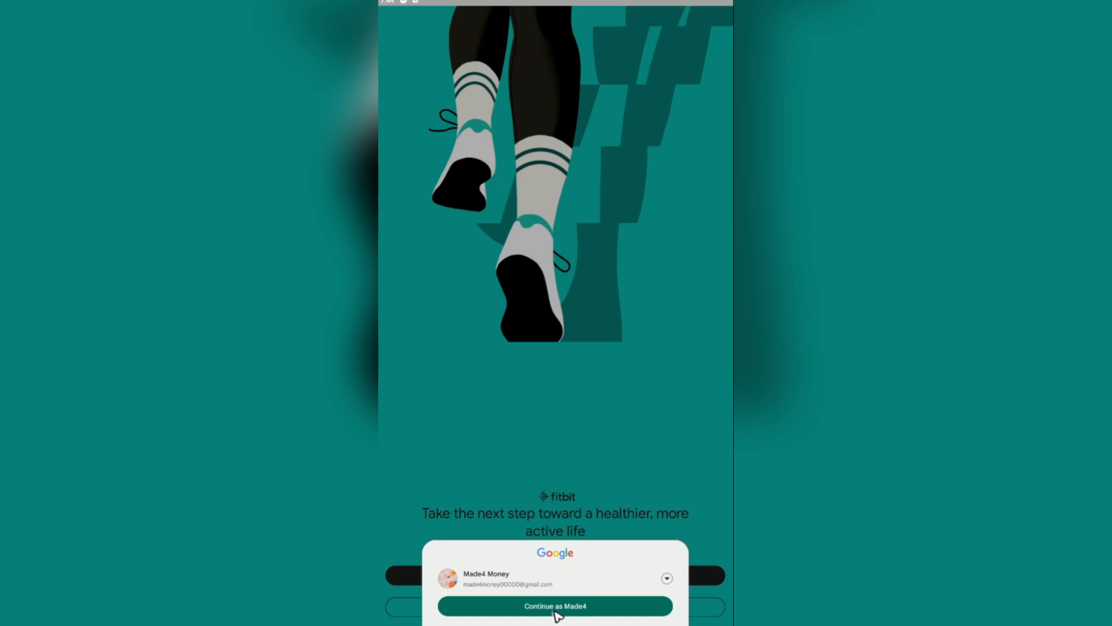
Continue into Fitbit as the newly added Google account
left_click(554, 606)
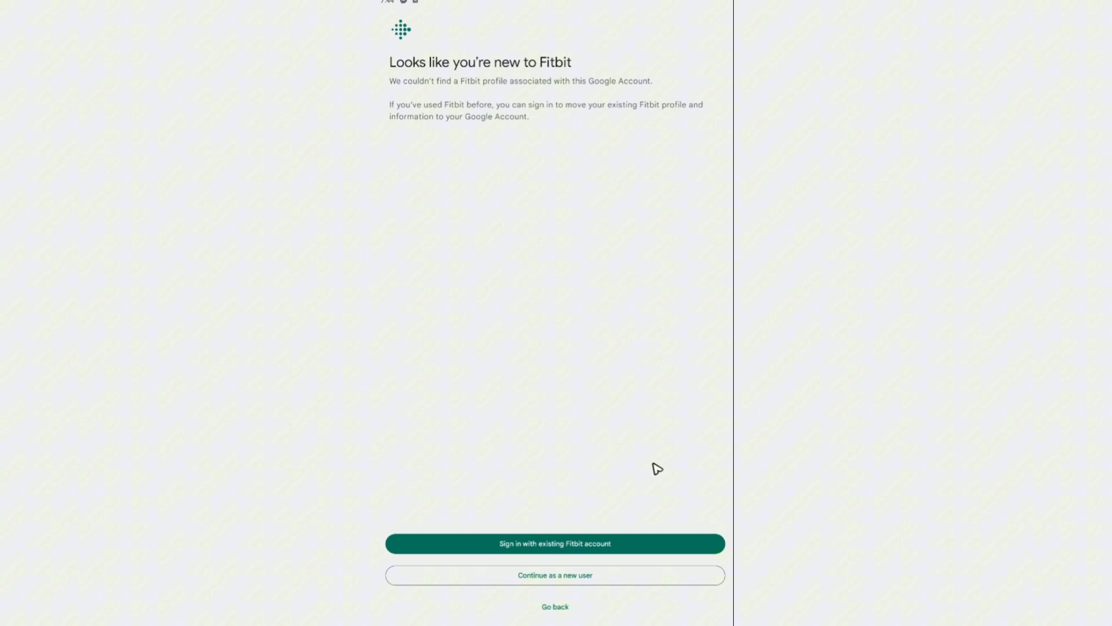
mouse_move(546, 81)
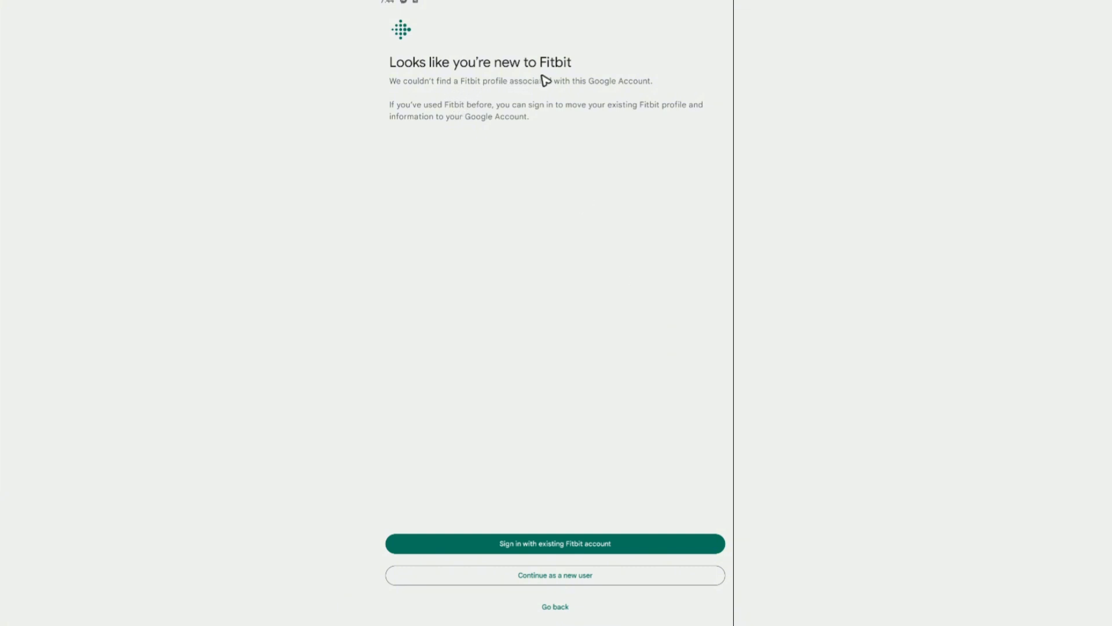
mouse_move(529, 99)
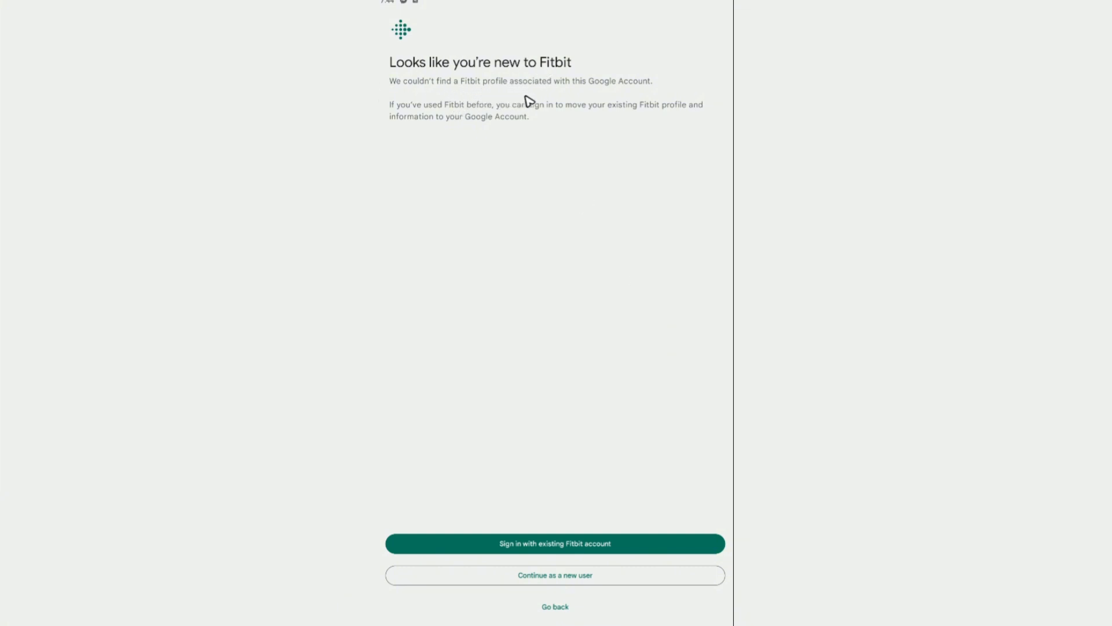
mouse_move(582, 121)
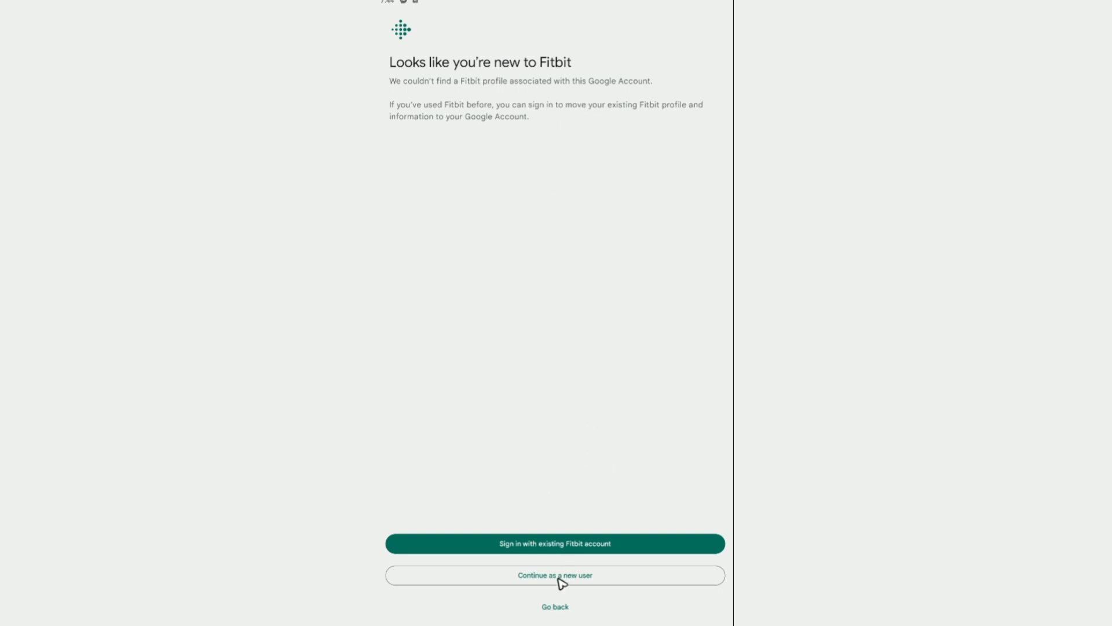
Continue as a new user, tick the health data consent and accept the privacy terms
left_click(554, 574)
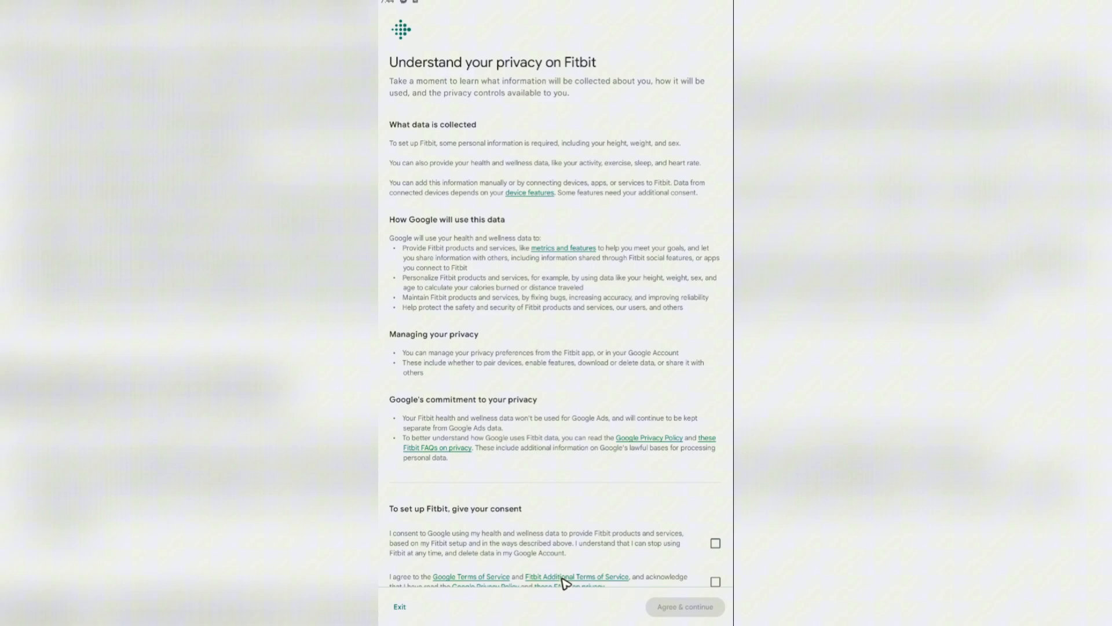
scroll("up", 3)
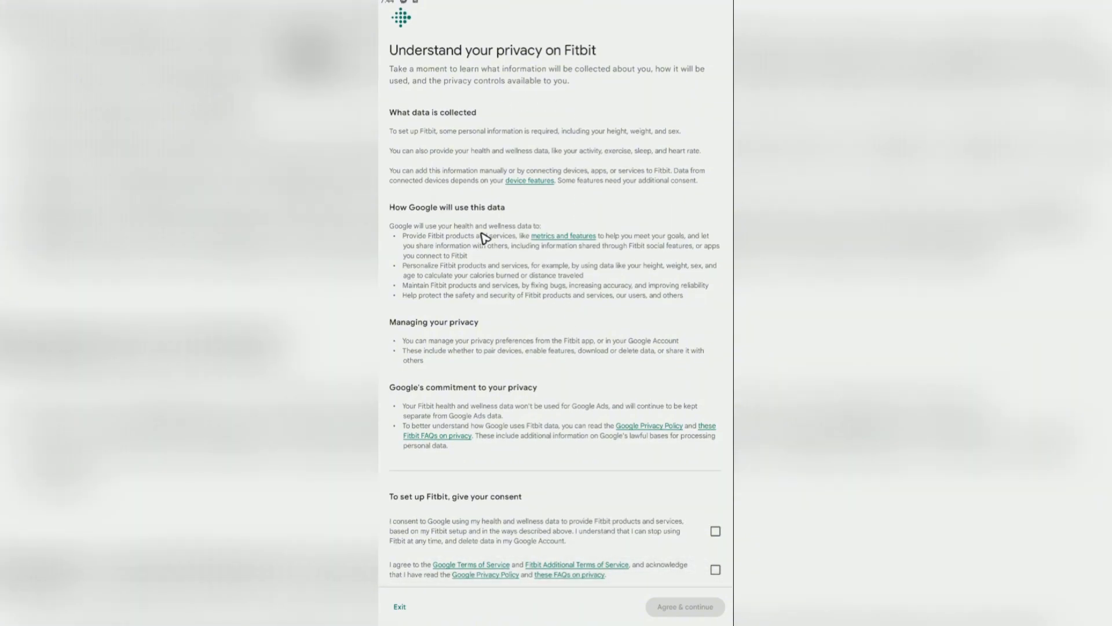
mouse_move(557, 208)
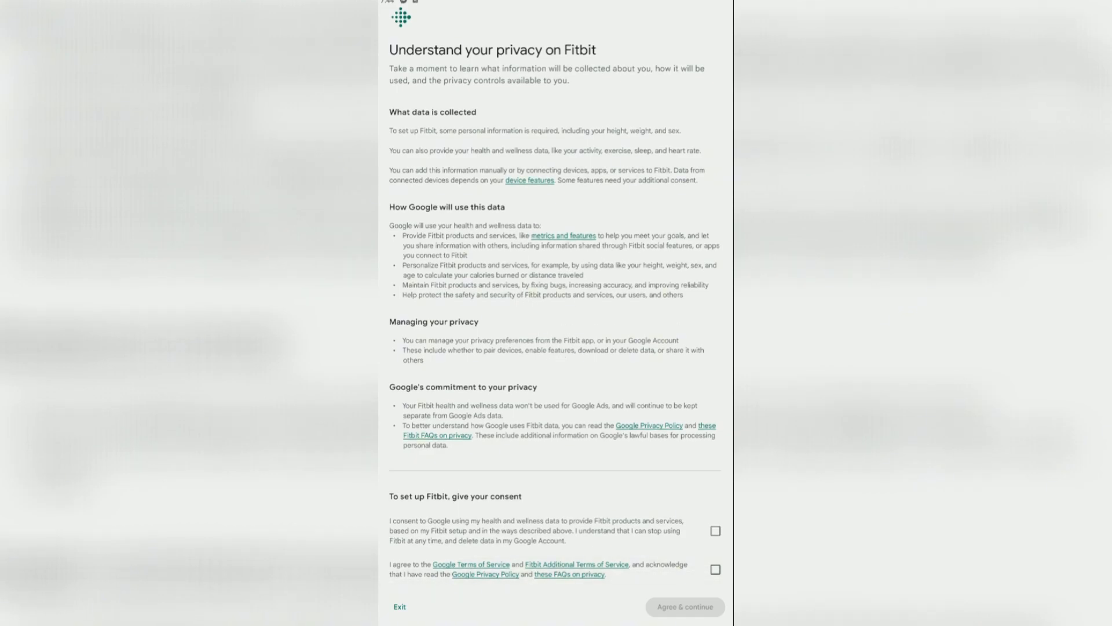
left_click(716, 531)
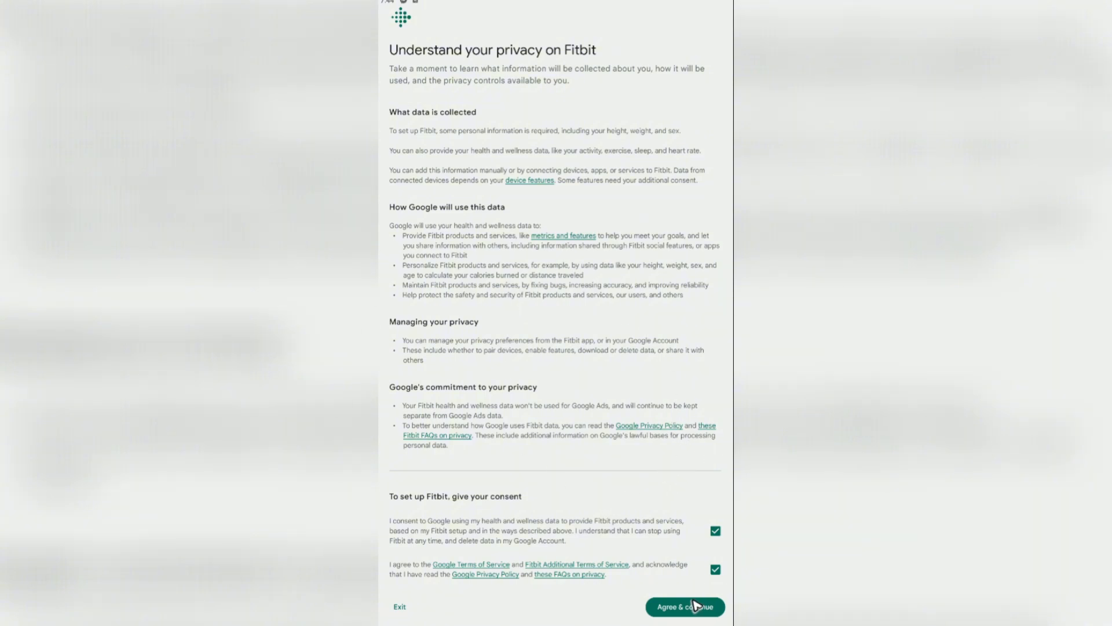
left_click(685, 623)
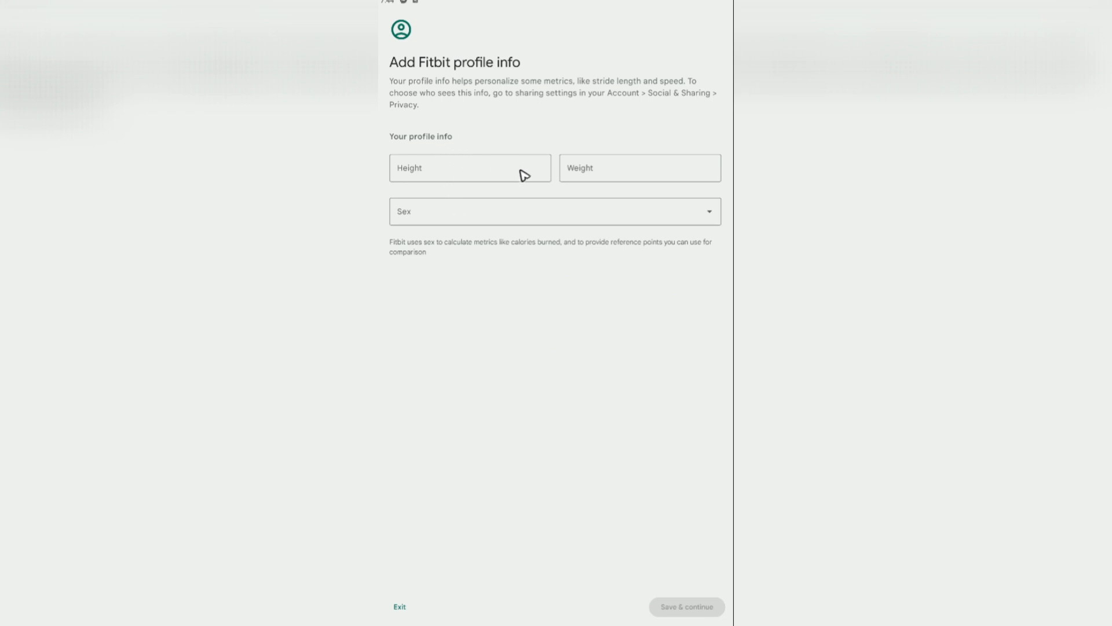
Enter height 5 ft 11 in, weight 100 kg, sex Male and save the profile
left_click(469, 168)
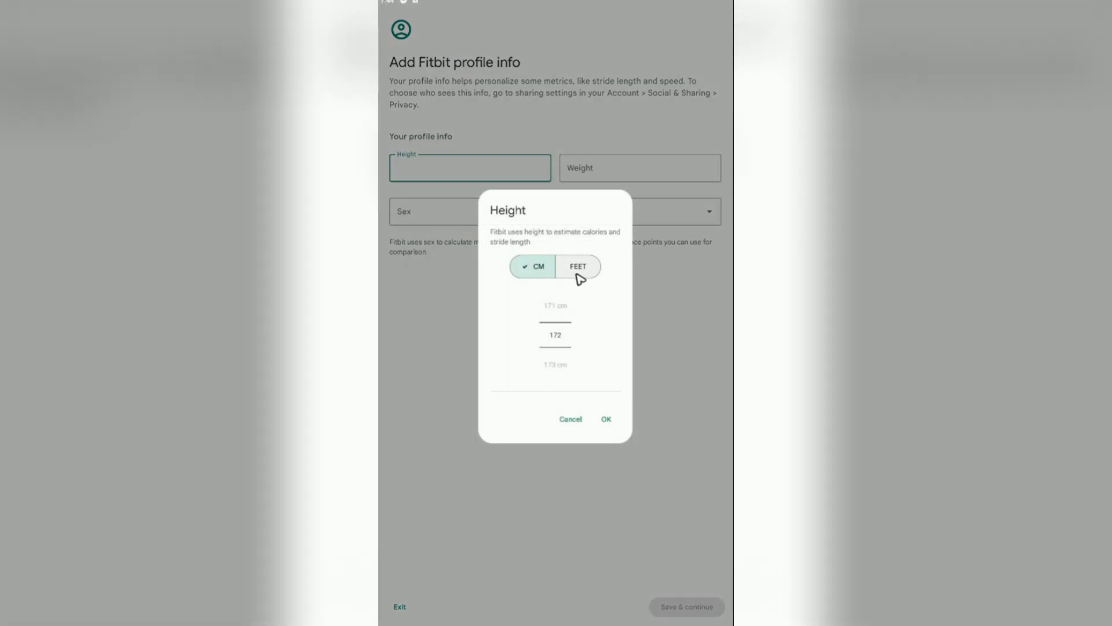
left_click(578, 267)
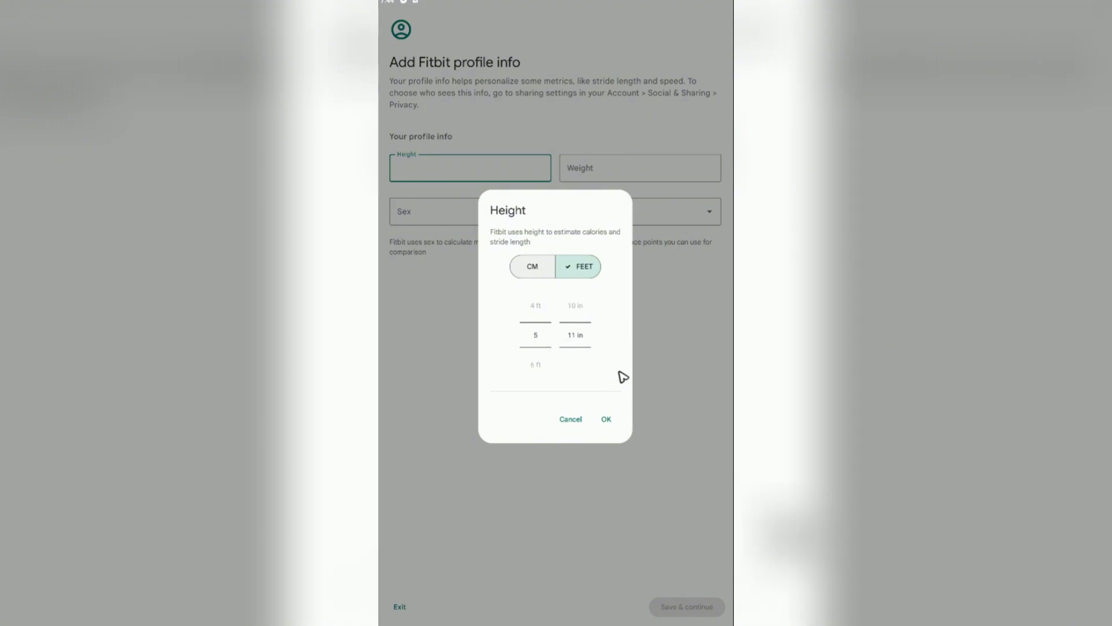
left_click(606, 419)
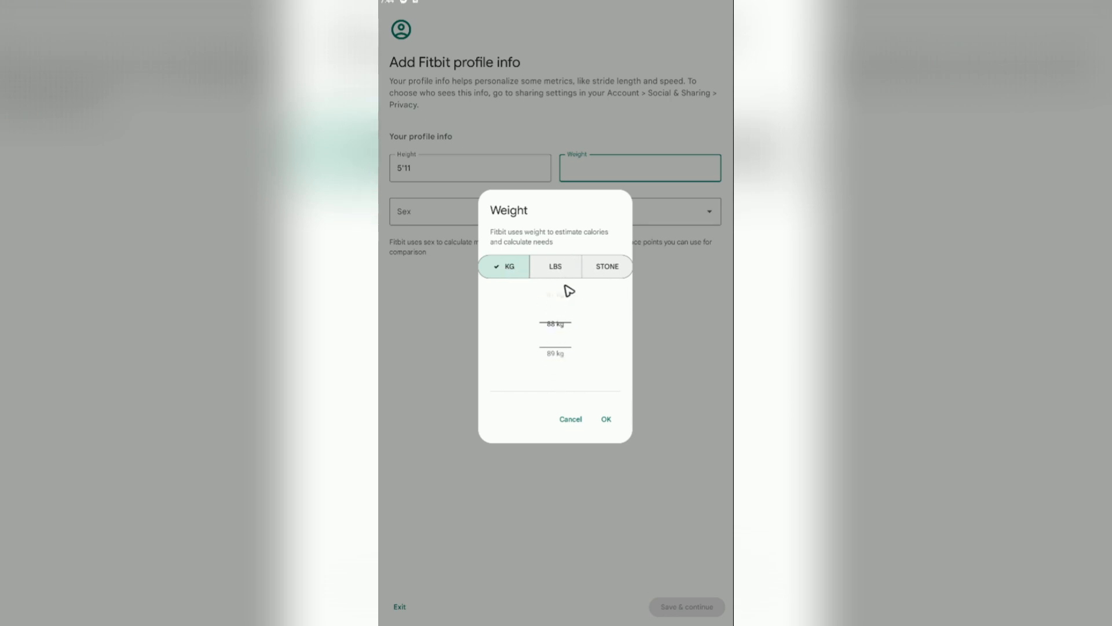
scroll("down", 3)
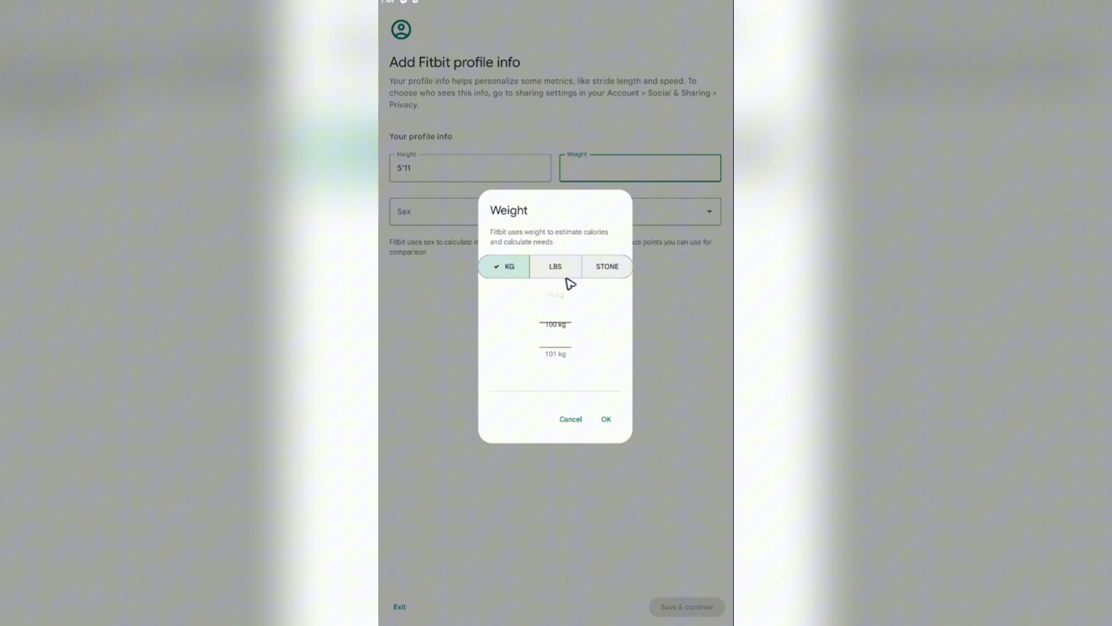
left_click(607, 420)
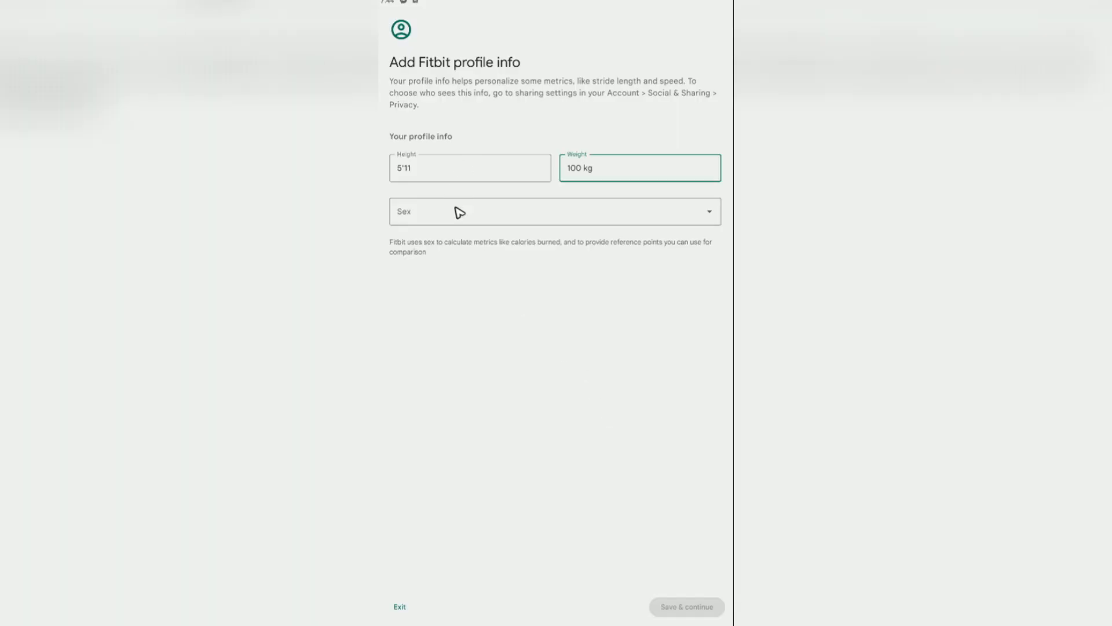
left_click(555, 211)
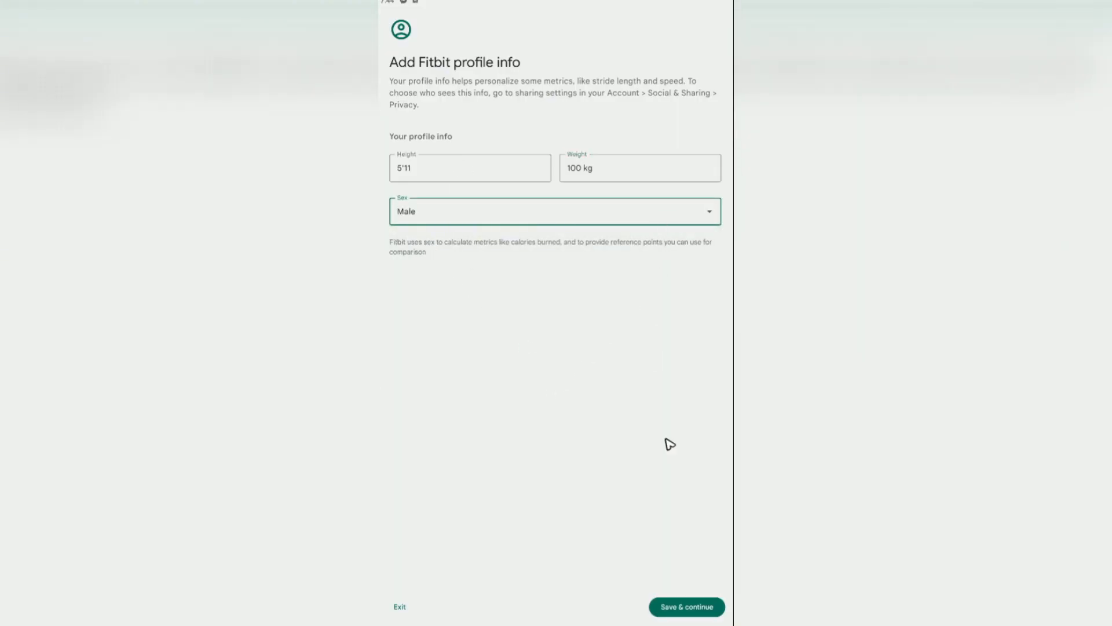
left_click(688, 607)
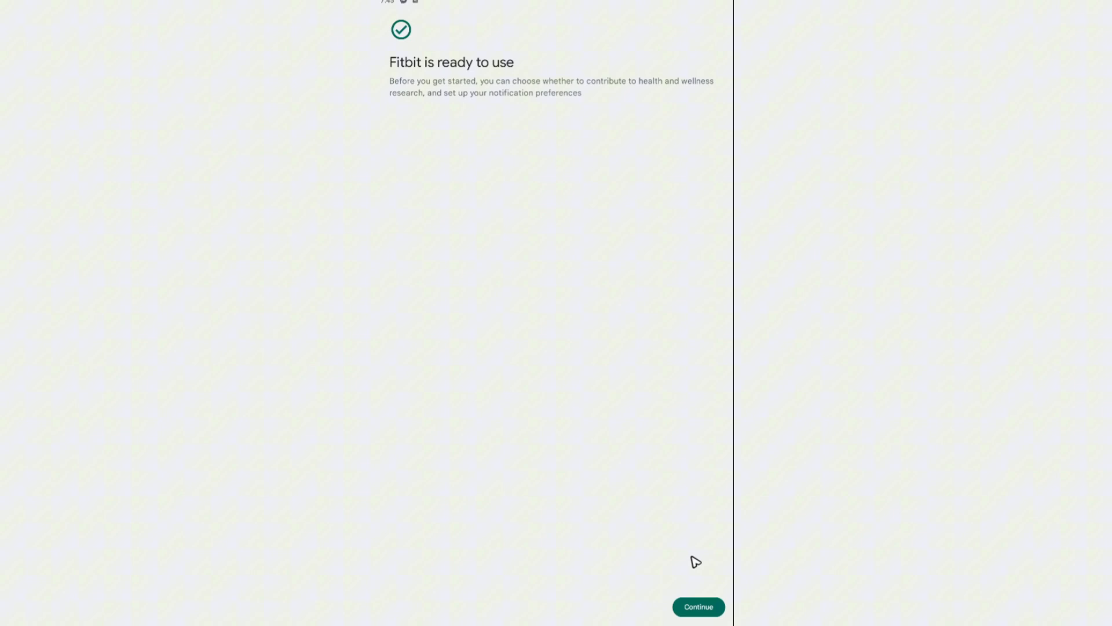
Pass the ready notice, answer the health research request and save notifications with everything off
left_click(699, 606)
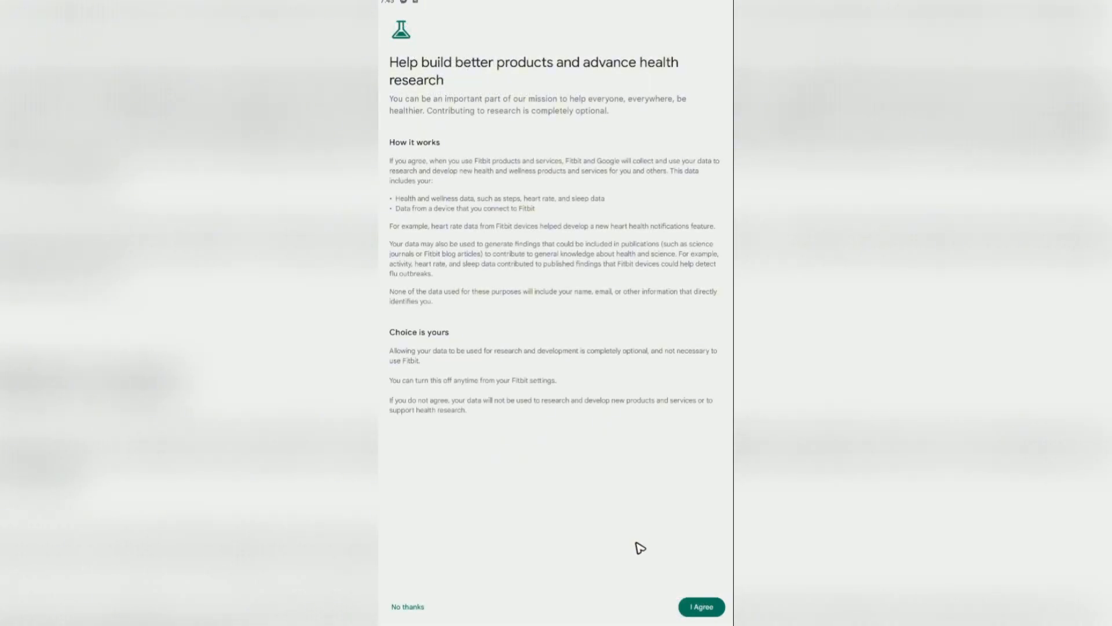
left_click(702, 607)
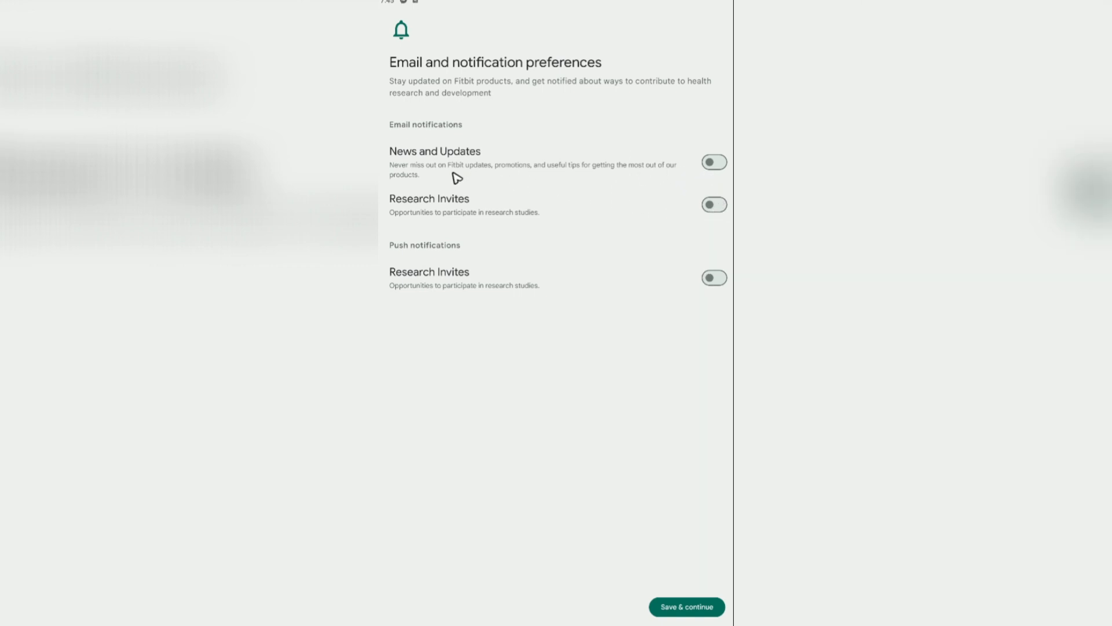
mouse_move(478, 216)
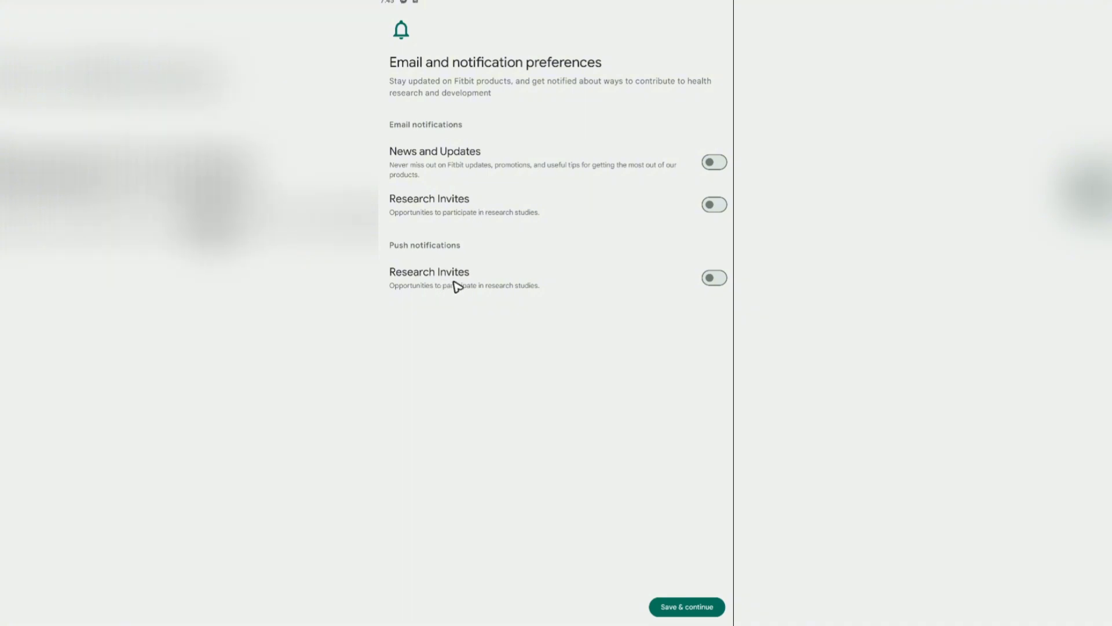
mouse_move(637, 138)
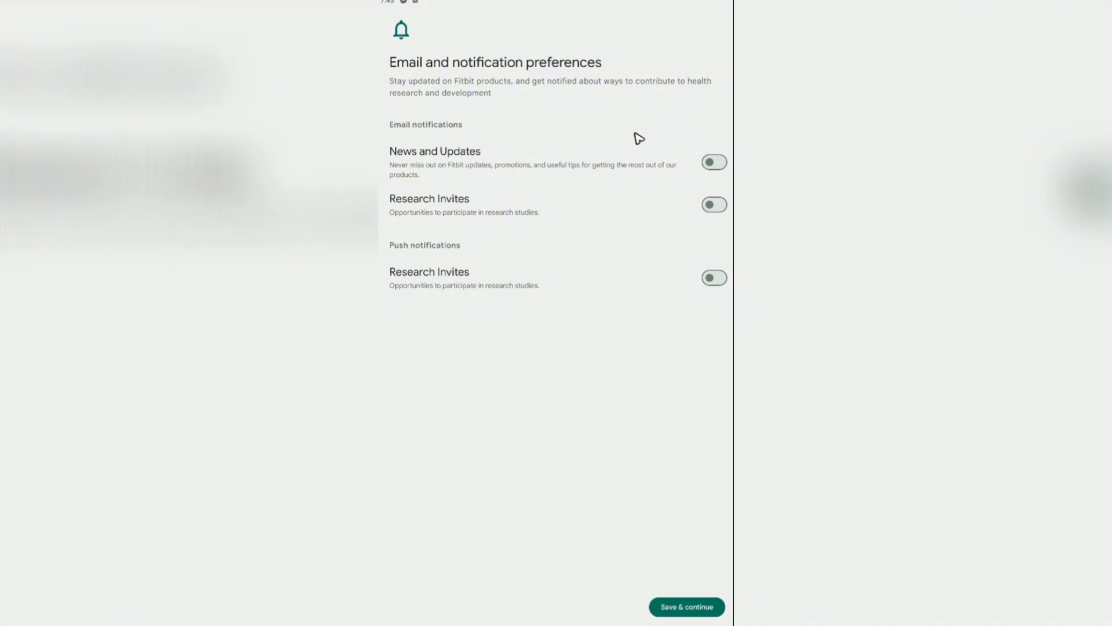
mouse_move(690, 606)
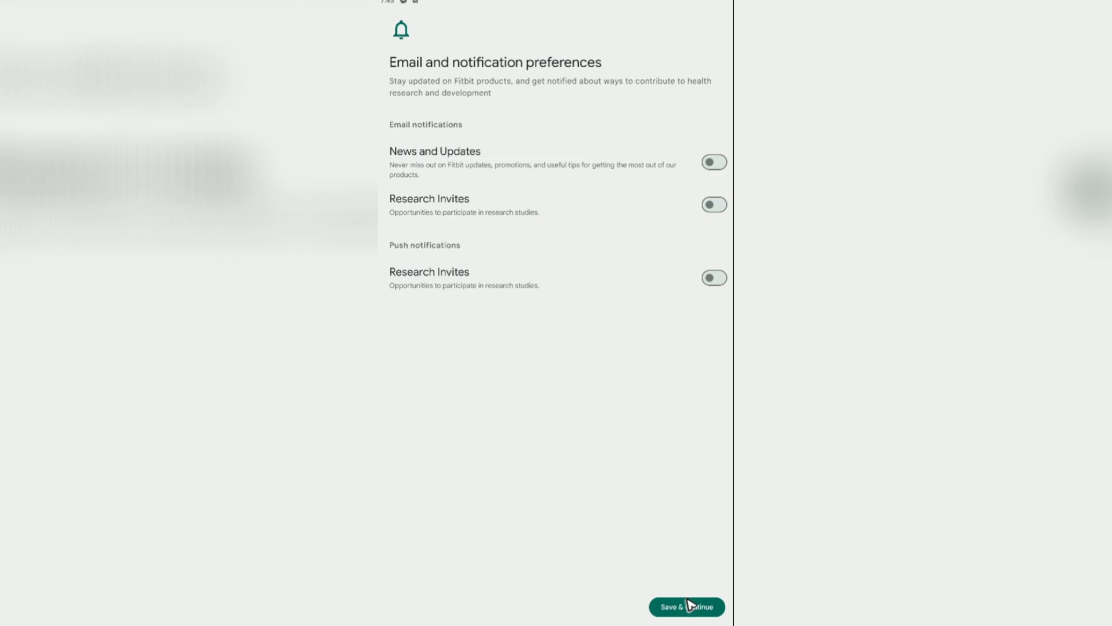
left_click(693, 607)
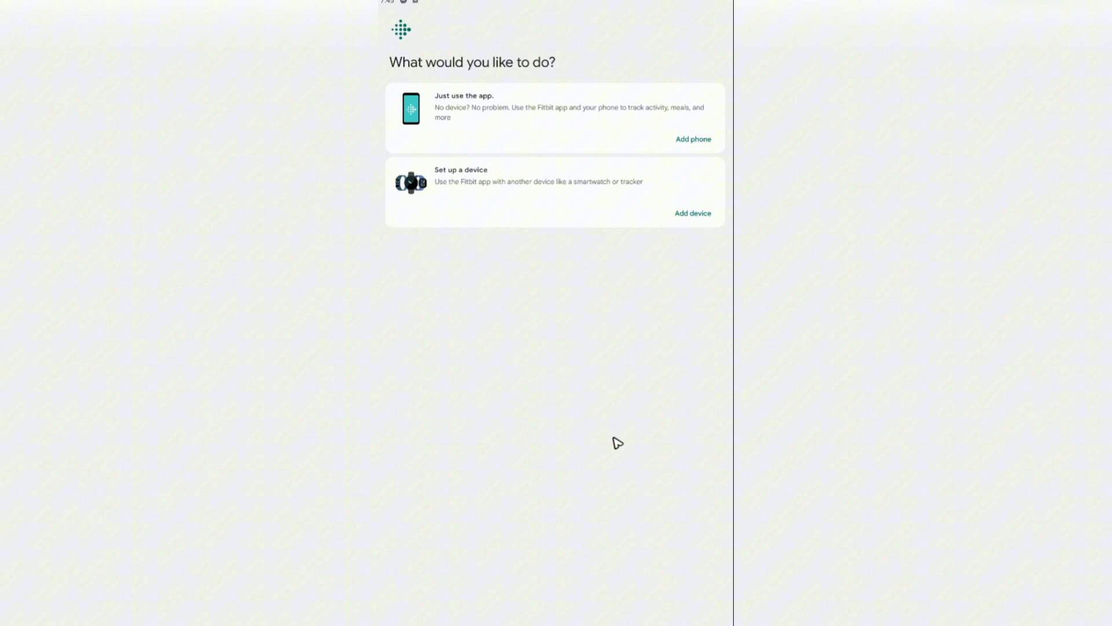
mouse_move(487, 111)
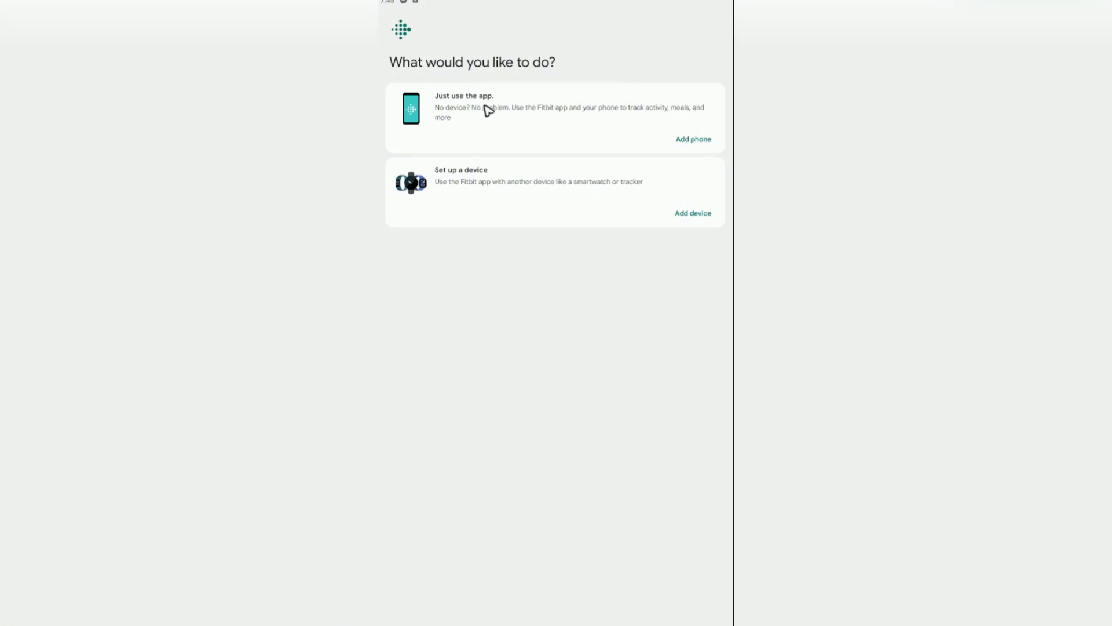
mouse_move(556, 199)
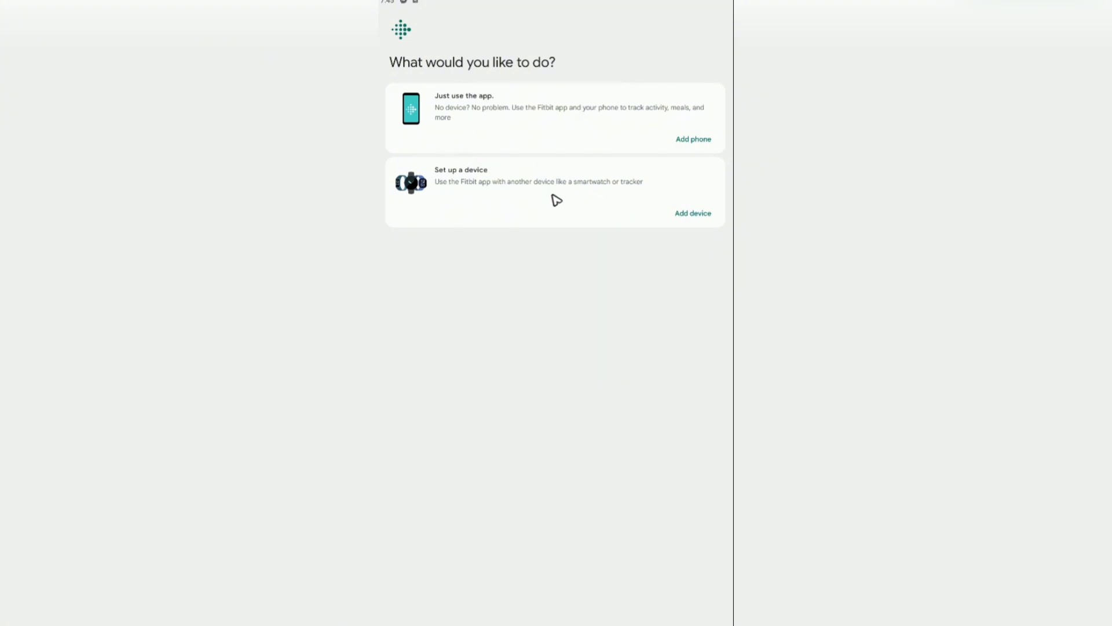
mouse_move(537, 201)
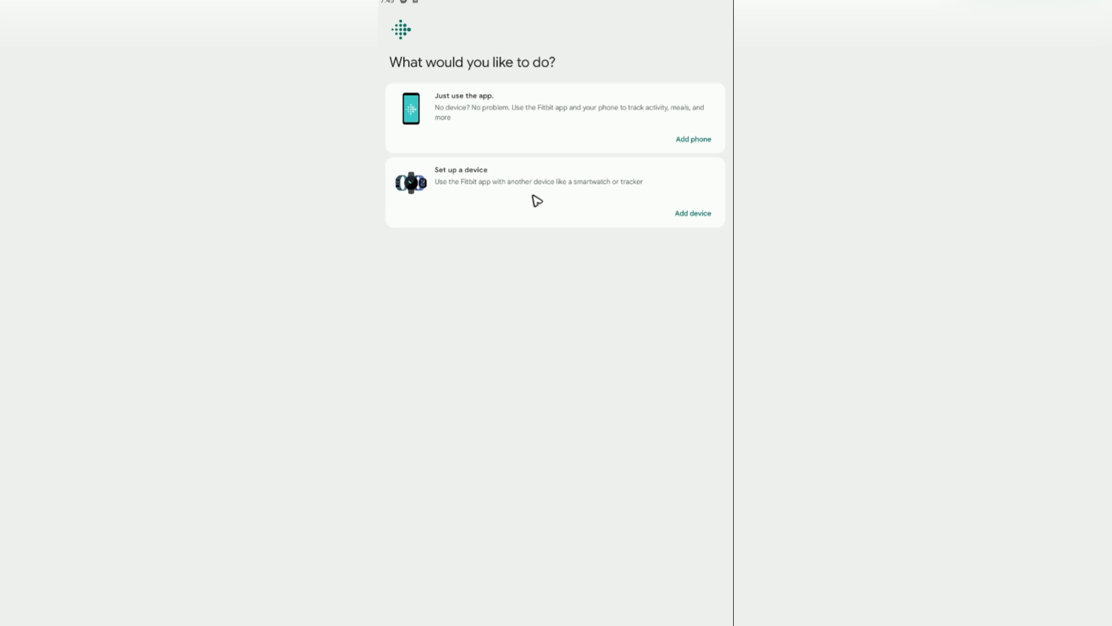
Choose phone-only use, decline phone activity access and set up mobile tracking later
left_click(693, 139)
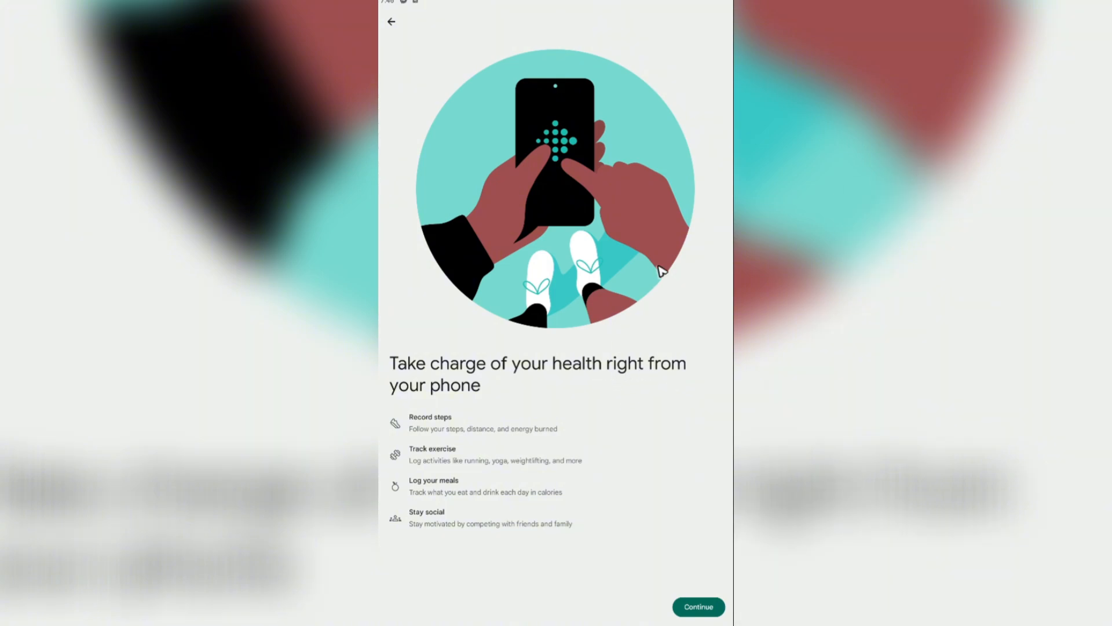
left_click(699, 608)
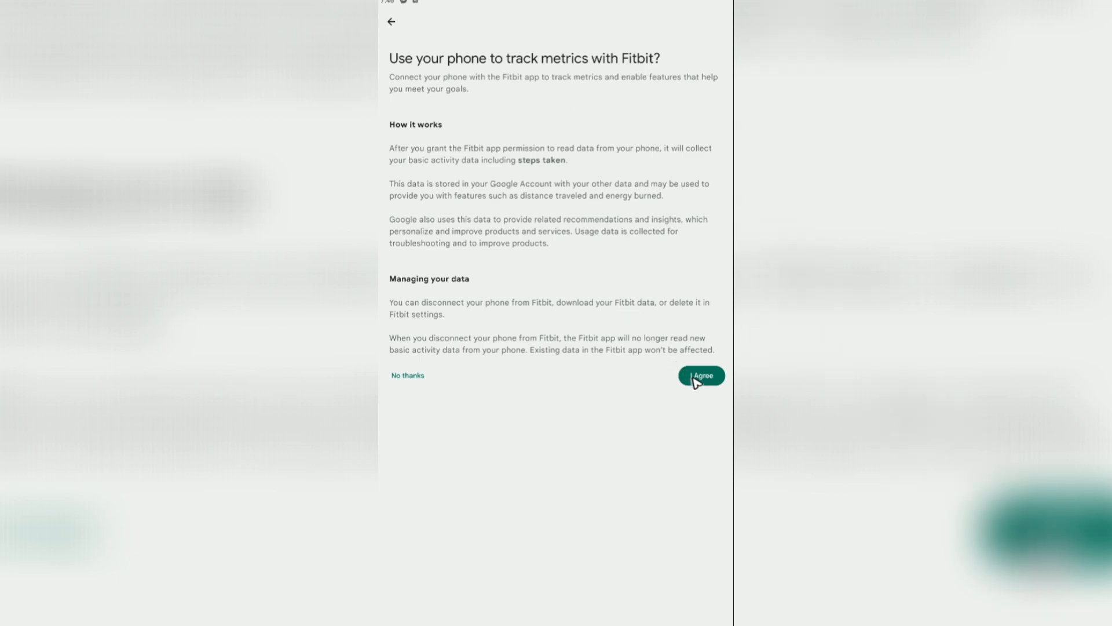
mouse_move(508, 176)
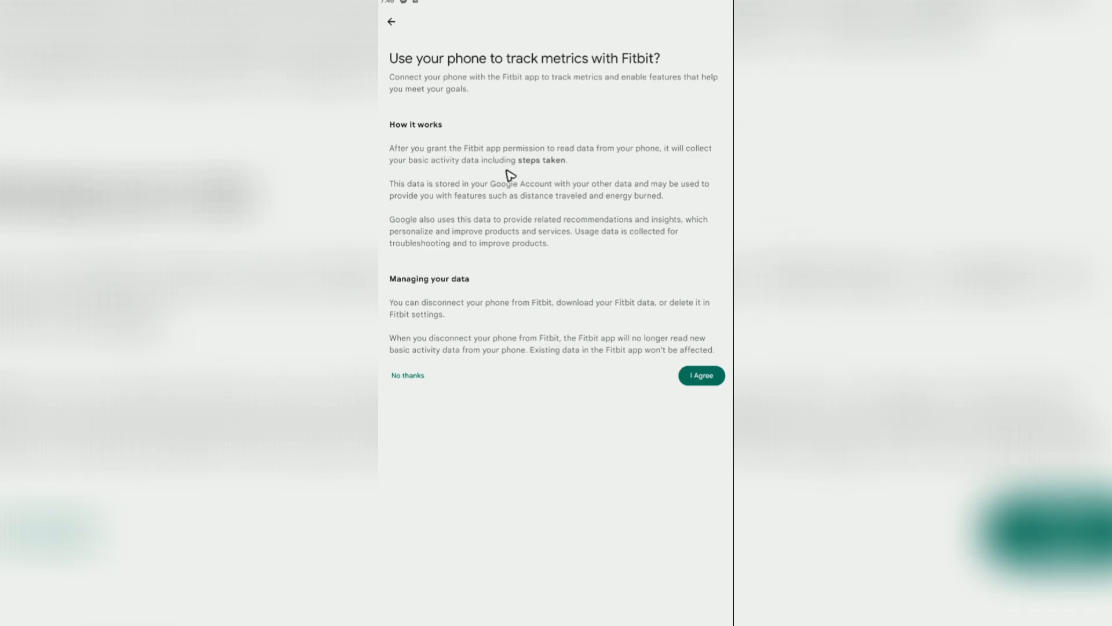
left_click(408, 376)
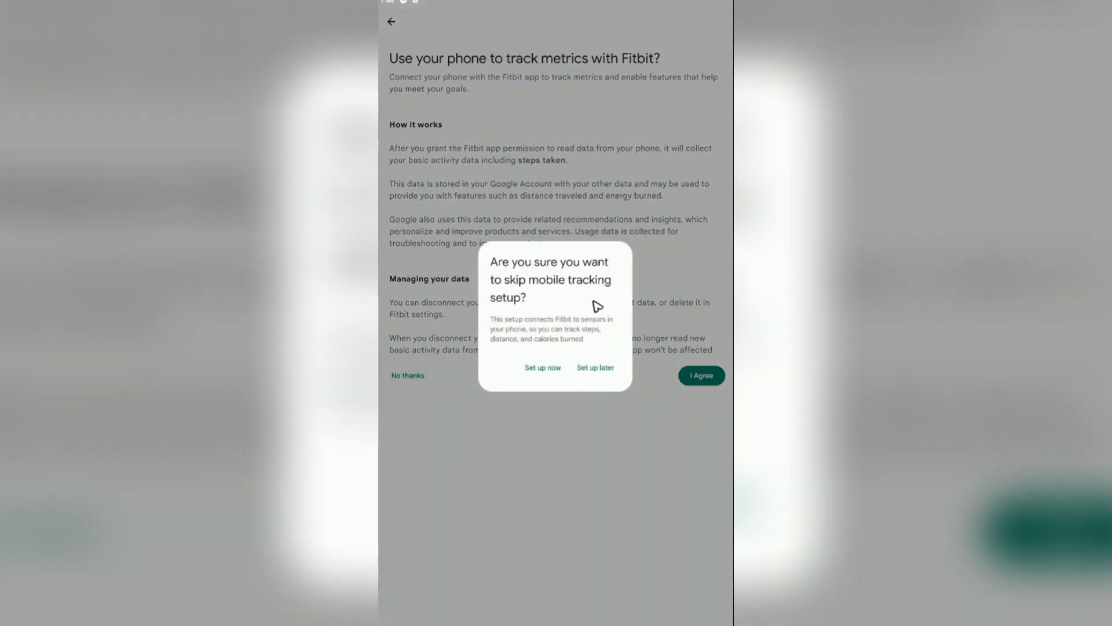
left_click(596, 367)
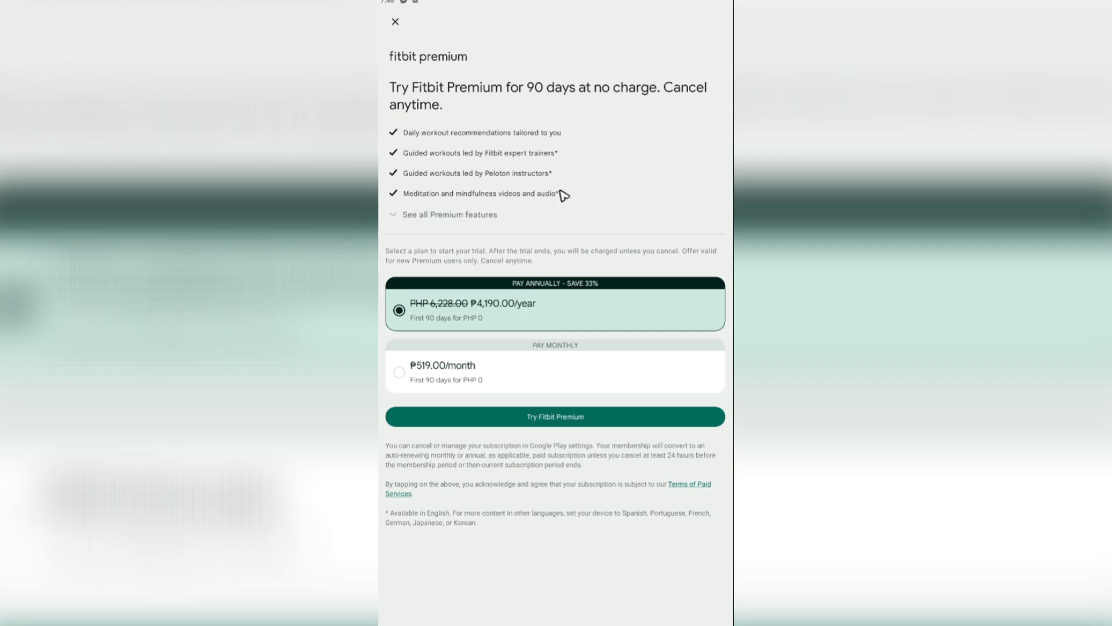
mouse_move(562, 177)
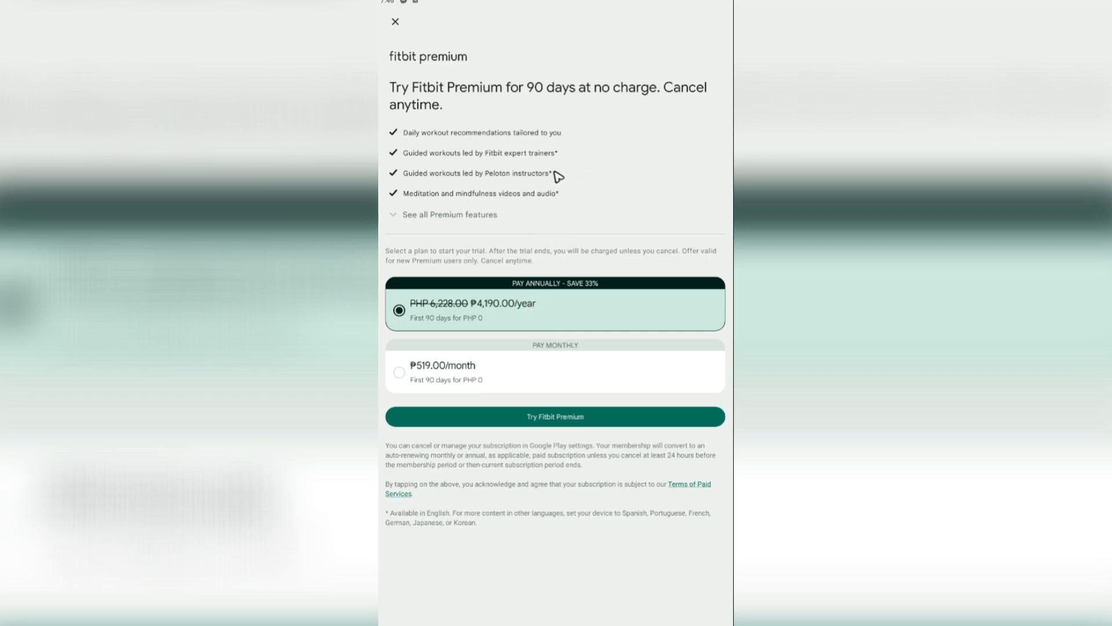
mouse_move(399, 29)
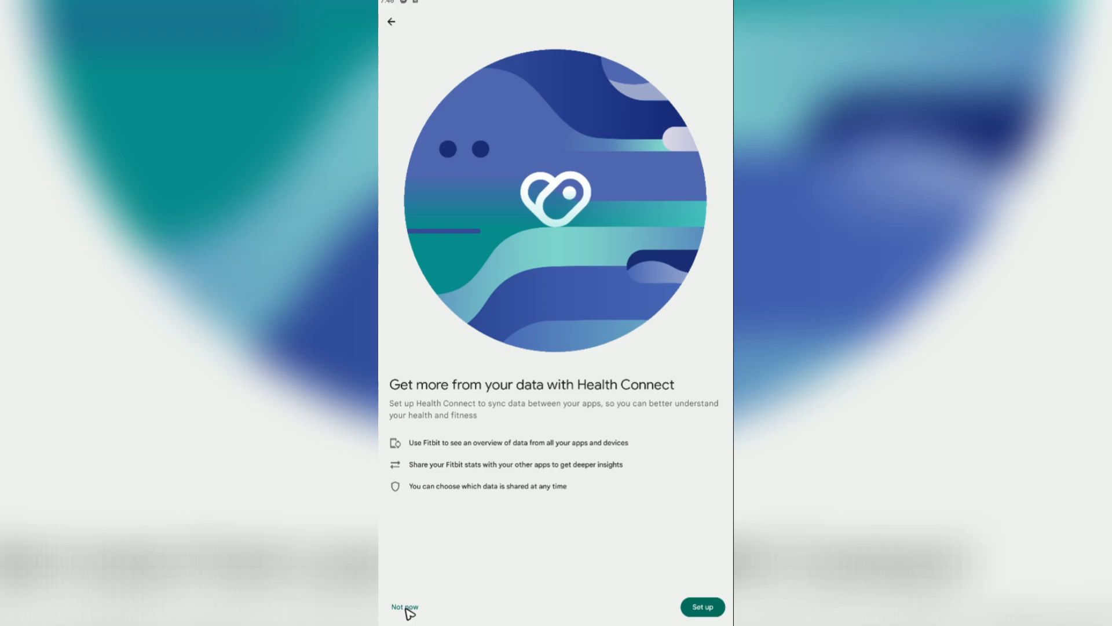
Skip Health Connect with Not now and continue to the Today dashboard
left_click(407, 608)
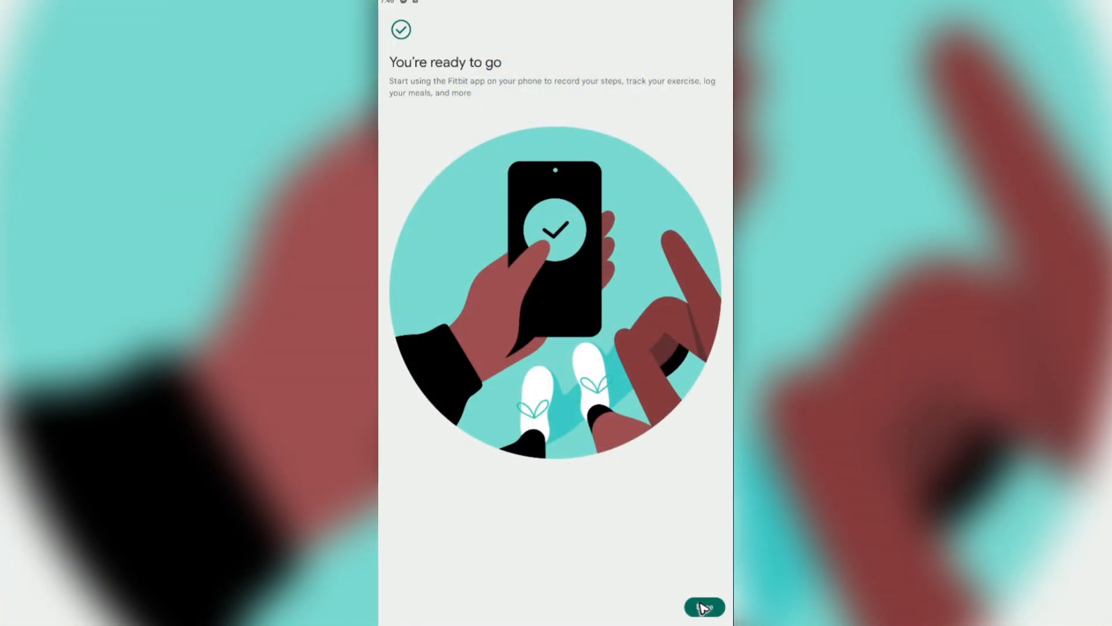
left_click(701, 607)
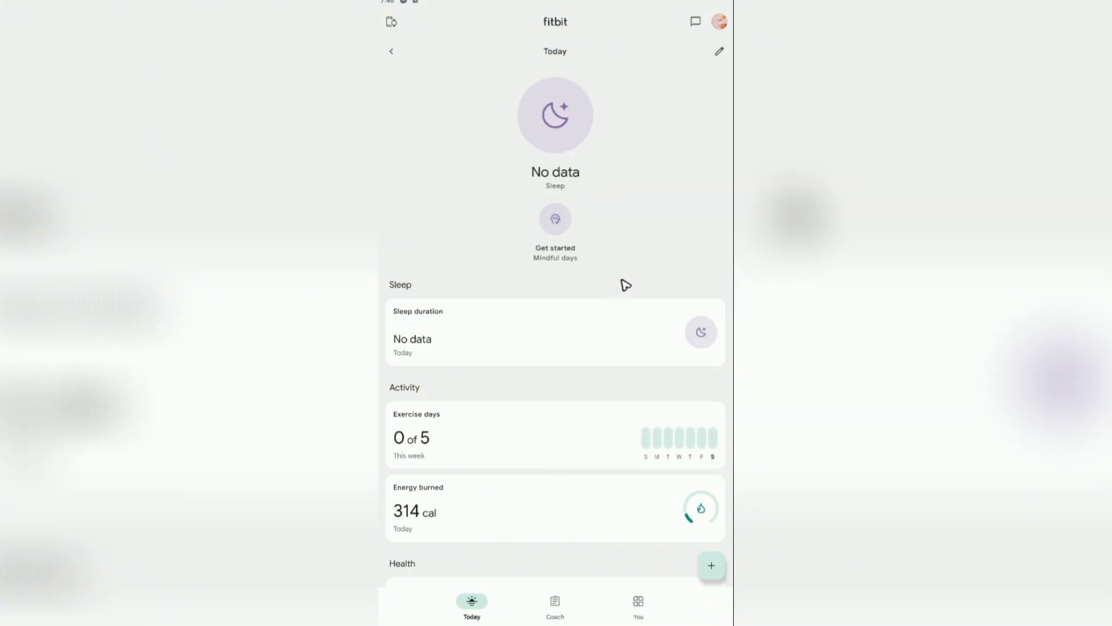